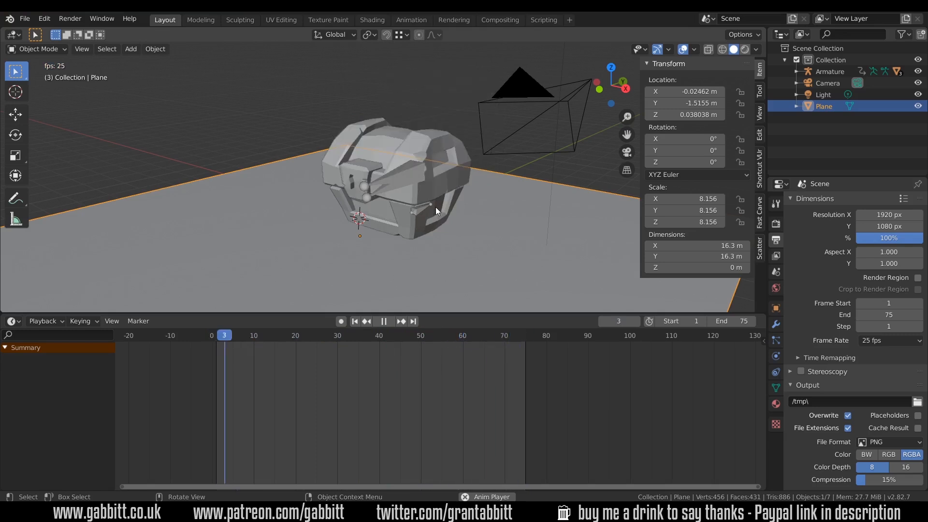
Step: Load the rigged chest in Pose Mode with a Dope Sheet timeline and stop playback at frame 12
{"action": "left_click", "coordinate": [384, 321]}
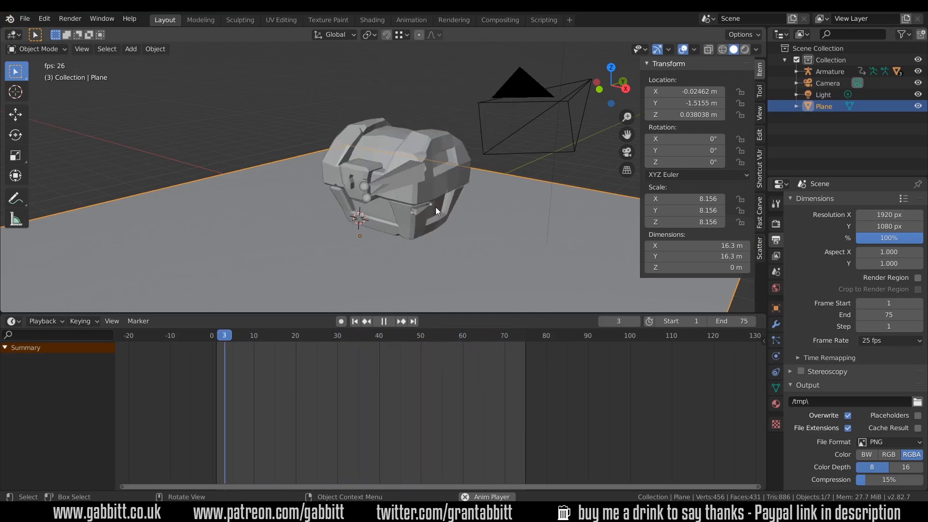
{"action": "left_click", "coordinate": [384, 321]}
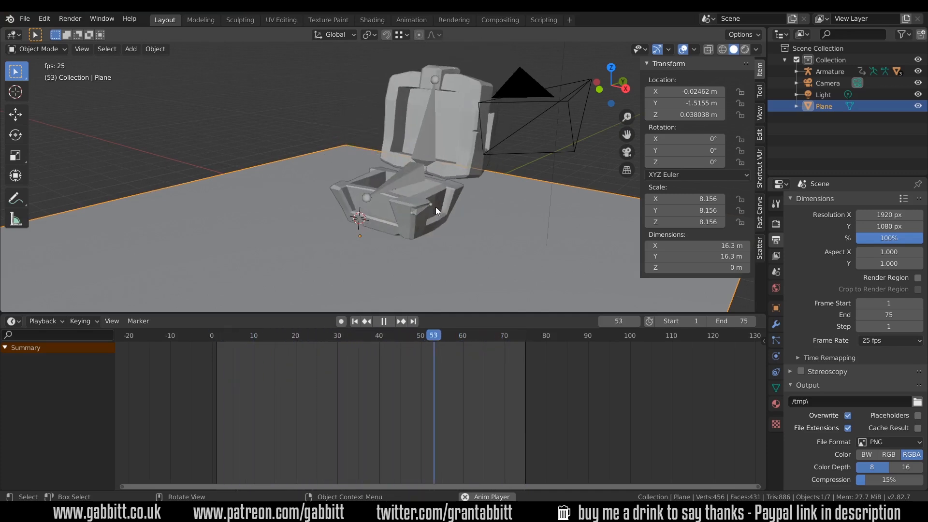
{"action": "left_click", "coordinate": [328, 335]}
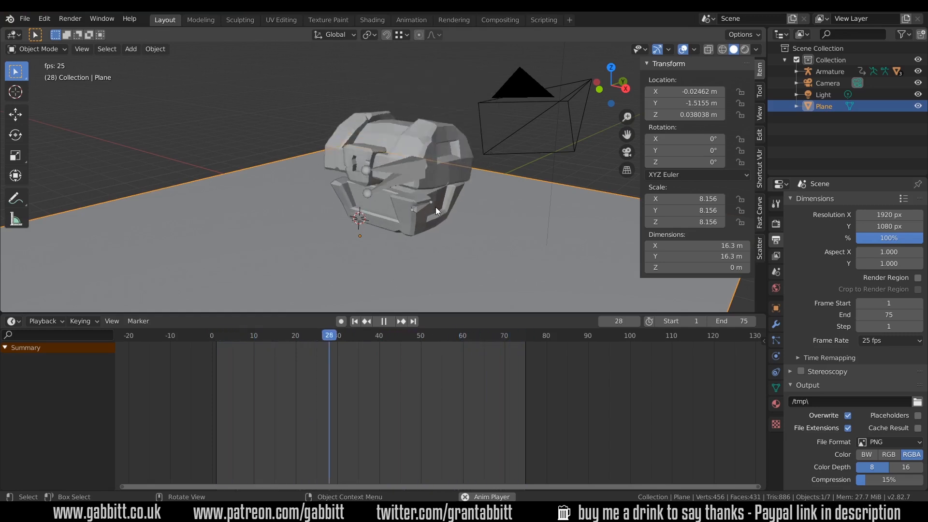
{"action": "left_click", "coordinate": [223, 335]}
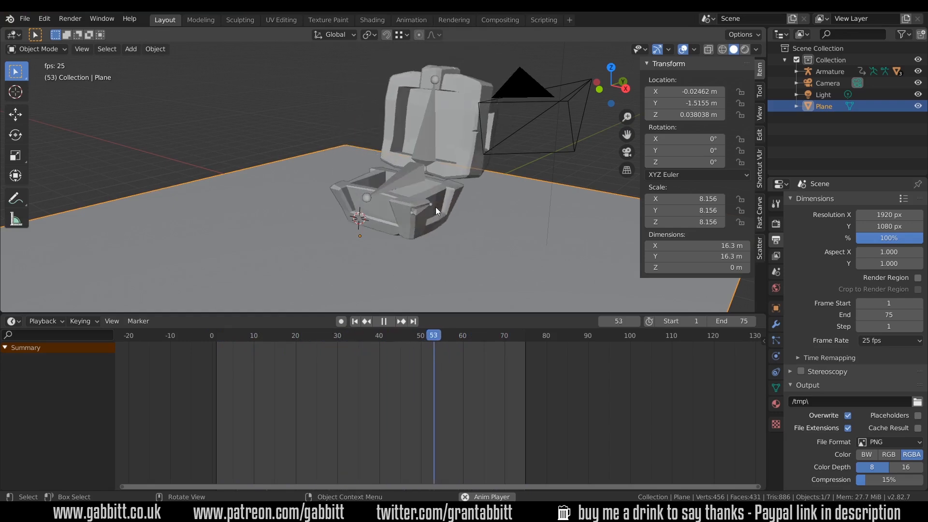
{"action": "left_click", "coordinate": [329, 335]}
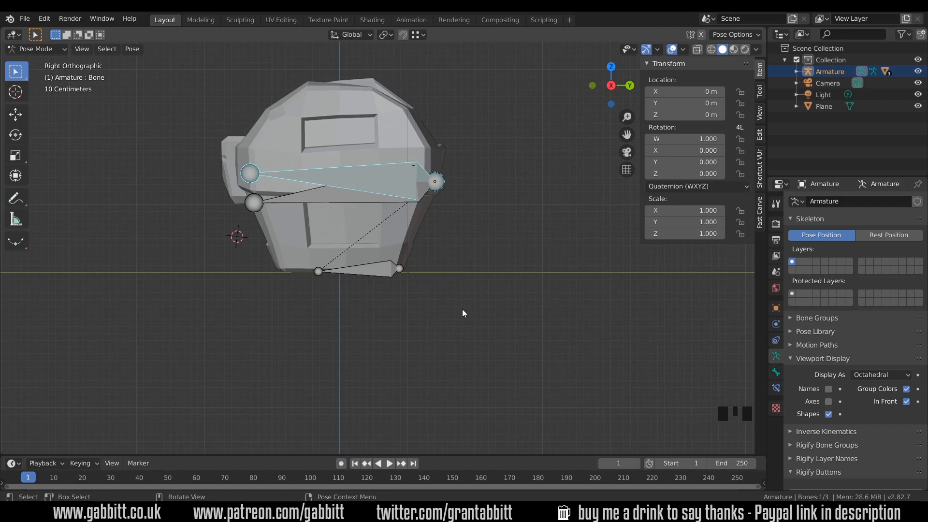
{"action": "mouse_move", "coordinate": [352, 424]}
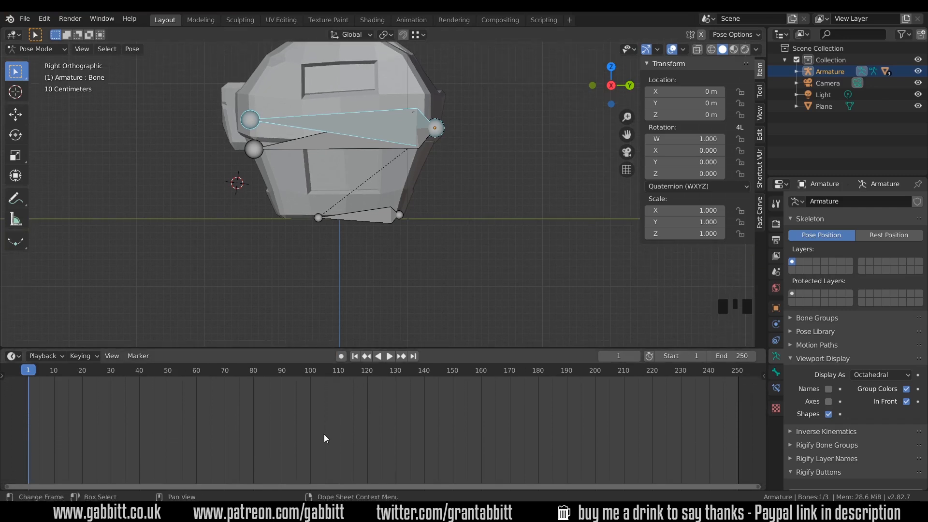
{"action": "mouse_move", "coordinate": [6, 379]}
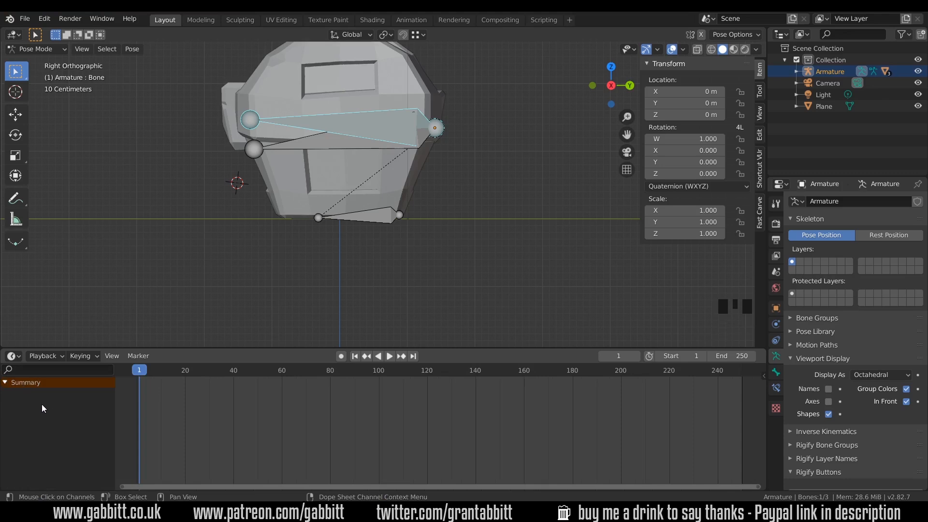
{"action": "mouse_move", "coordinate": [52, 398]}
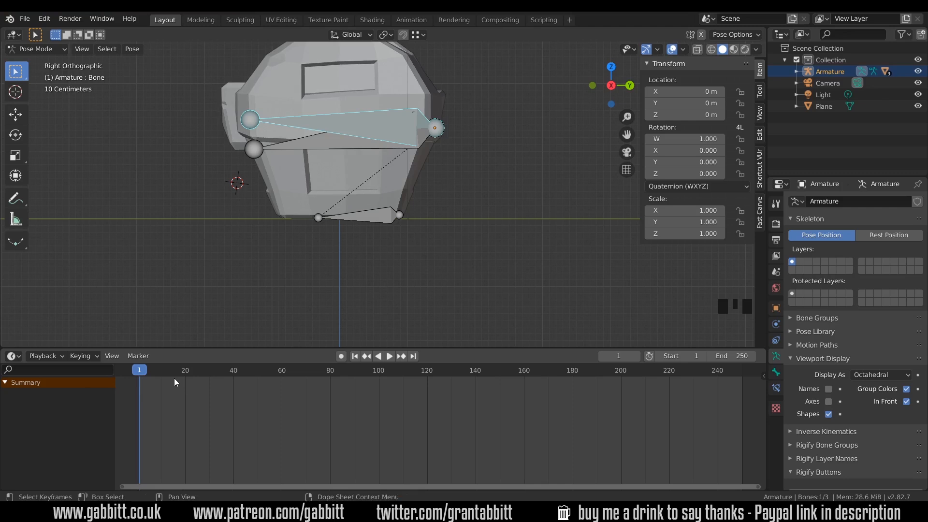
{"action": "mouse_move", "coordinate": [257, 309]}
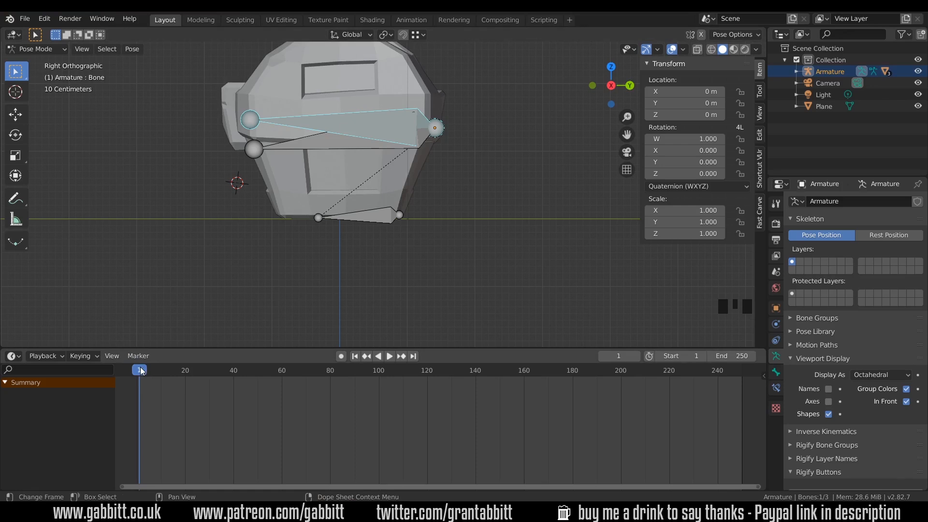
{"action": "left_click", "coordinate": [389, 355]}
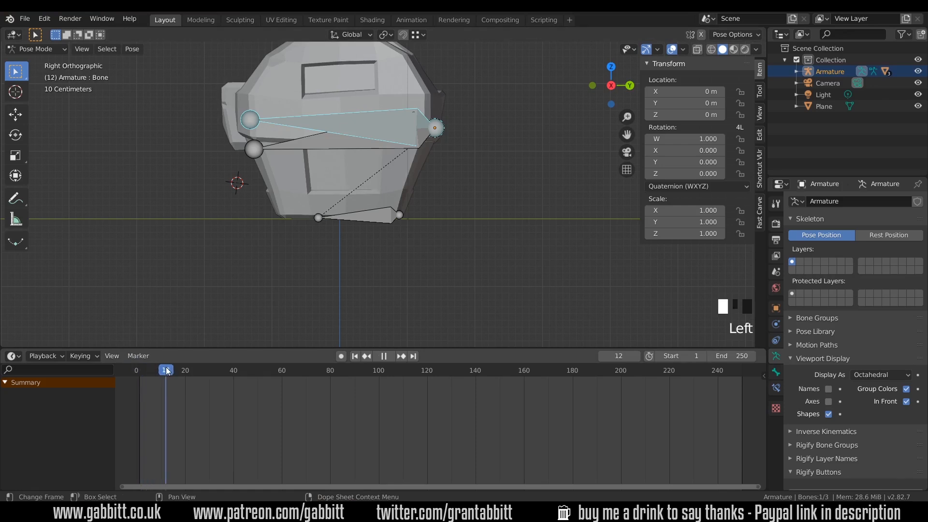
{"action": "left_click", "coordinate": [382, 356]}
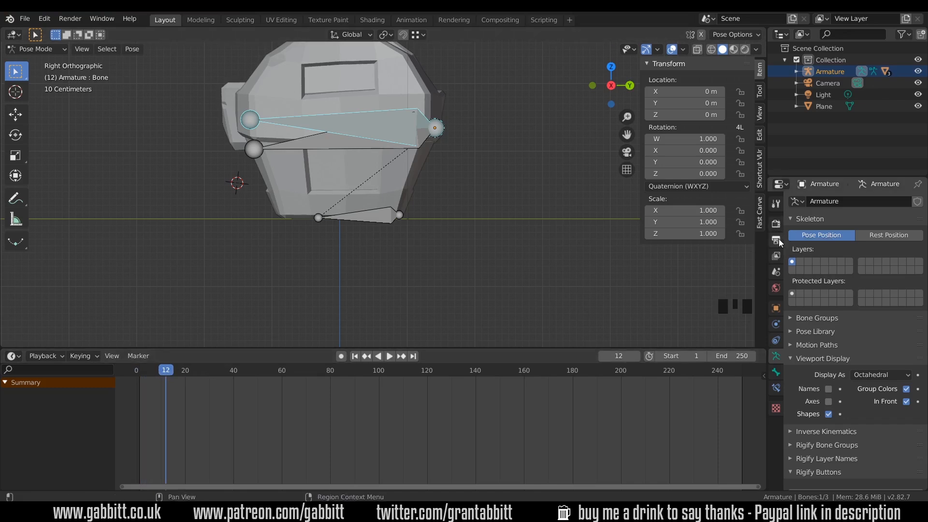
Step: Show the Output Properties confirming 25 fps and a 1–250 frame range
{"action": "left_click", "coordinate": [775, 240]}
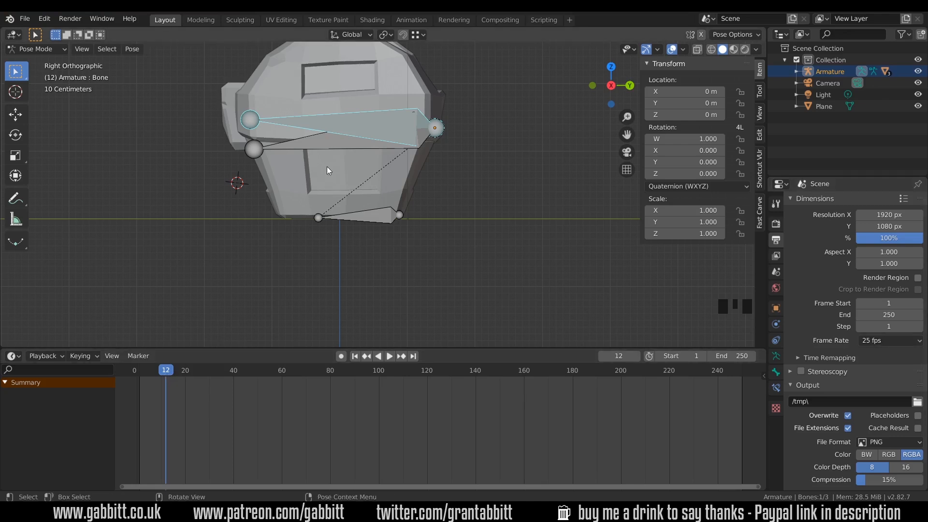
{"action": "mouse_move", "coordinate": [335, 164]}
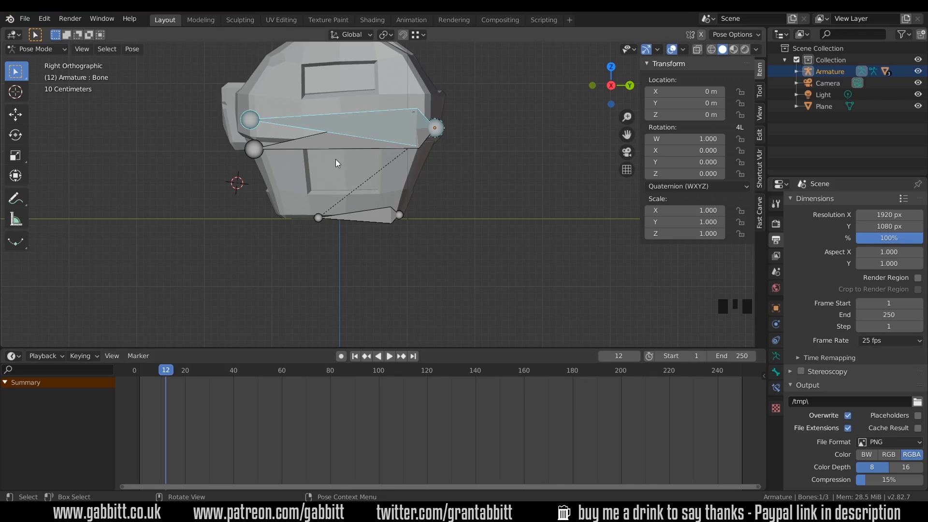
{"action": "mouse_move", "coordinate": [387, 213]}
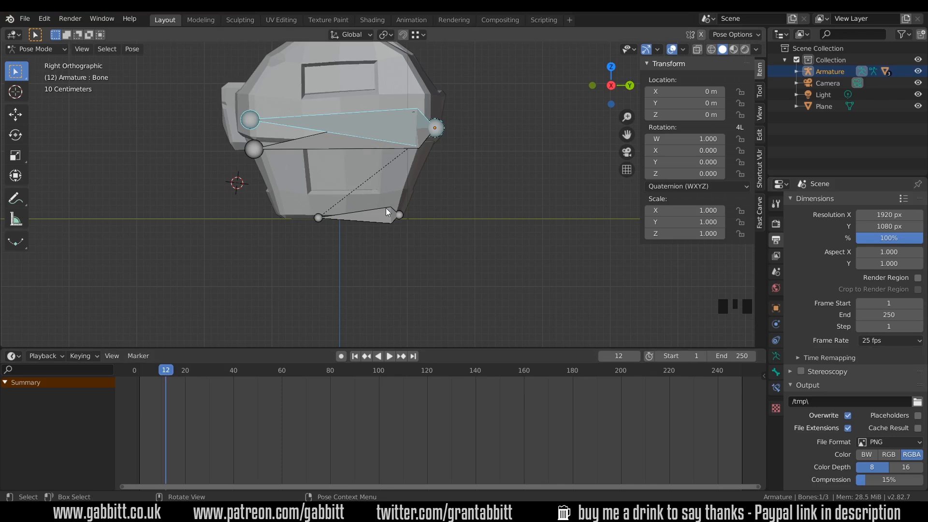
{"action": "mouse_move", "coordinate": [386, 216]}
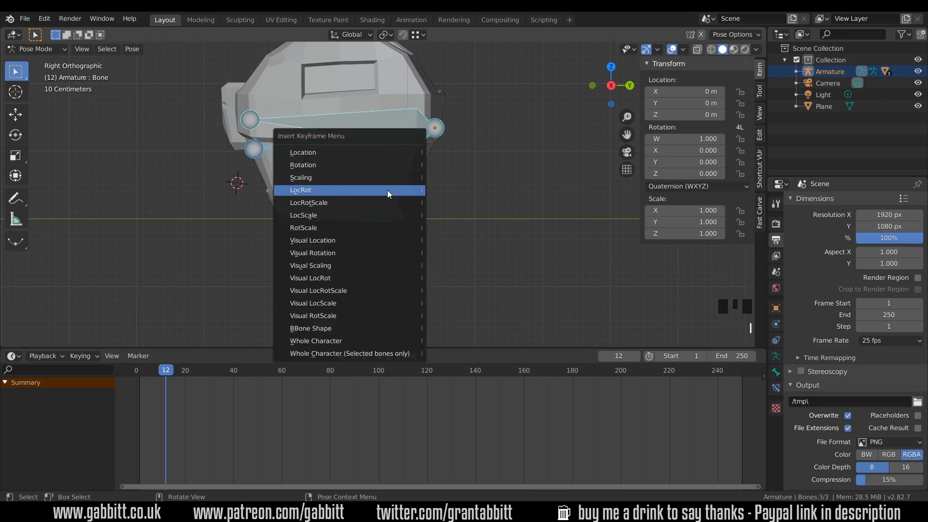
{"action": "mouse_move", "coordinate": [426, 195]}
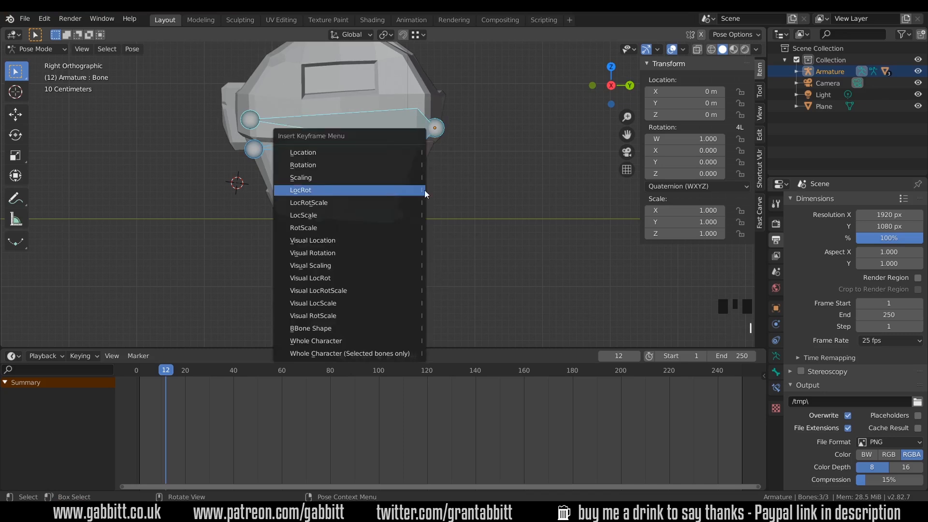
Step: Insert LocRot keyframes for all three chest bones at frame 12
{"action": "left_click", "coordinate": [300, 189]}
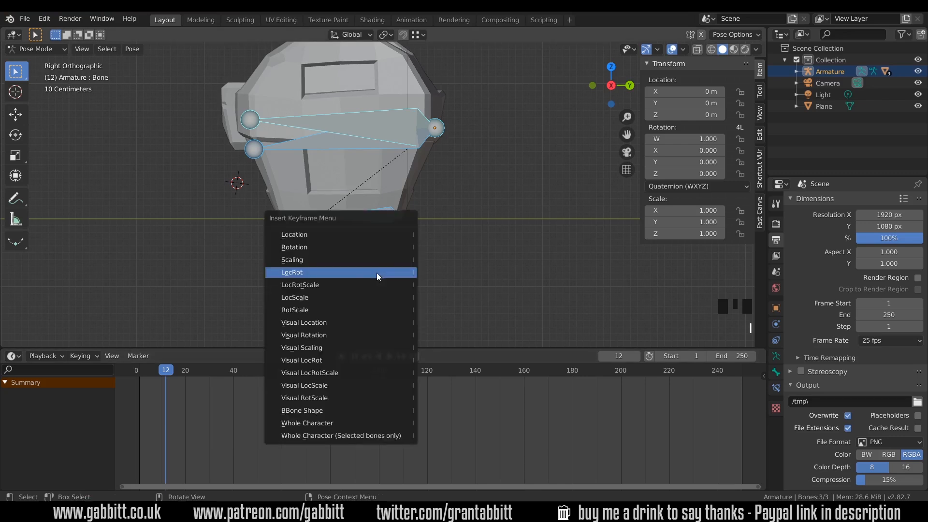
{"action": "mouse_move", "coordinate": [295, 274]}
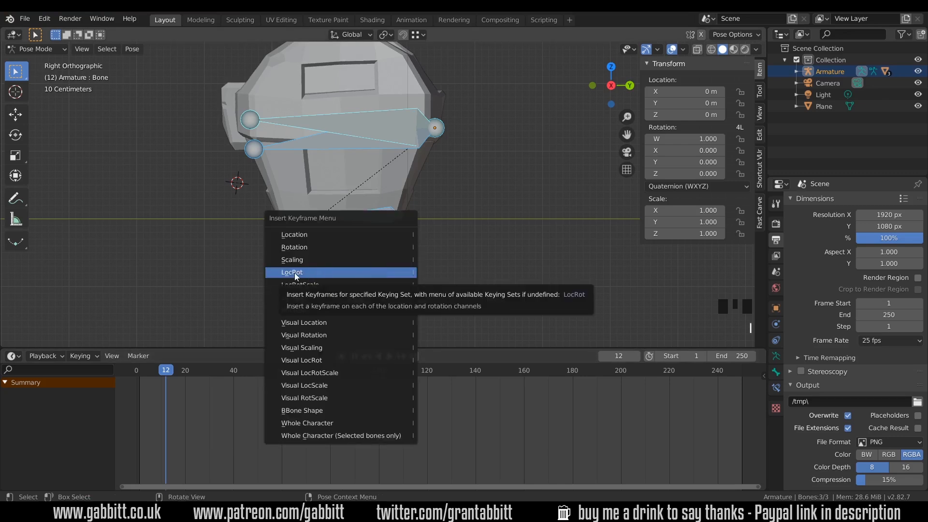
{"action": "left_click", "coordinate": [291, 272]}
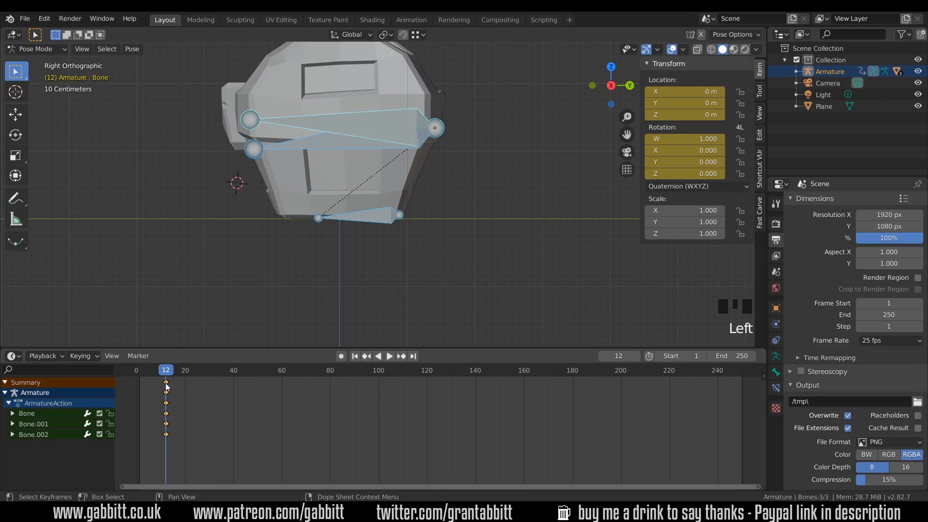
{"action": "left_click", "coordinate": [27, 413]}
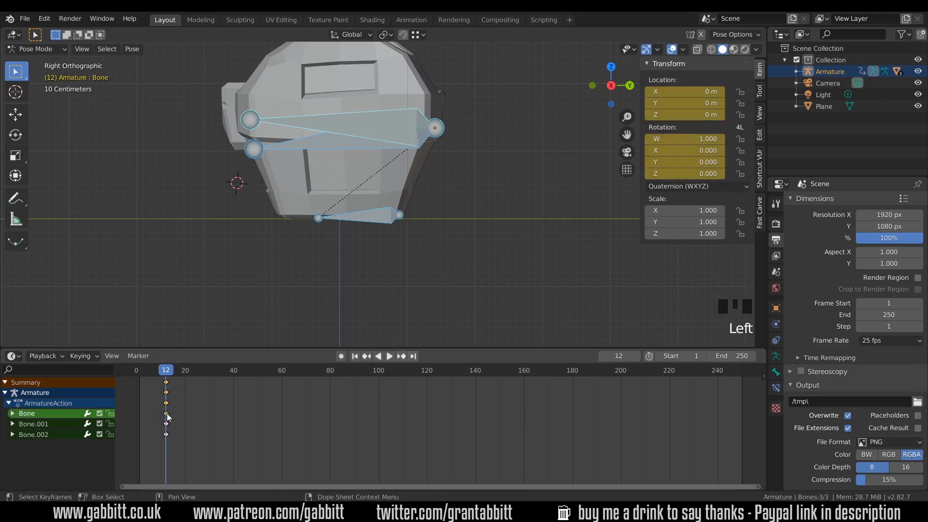
{"action": "key", "text": "g"}
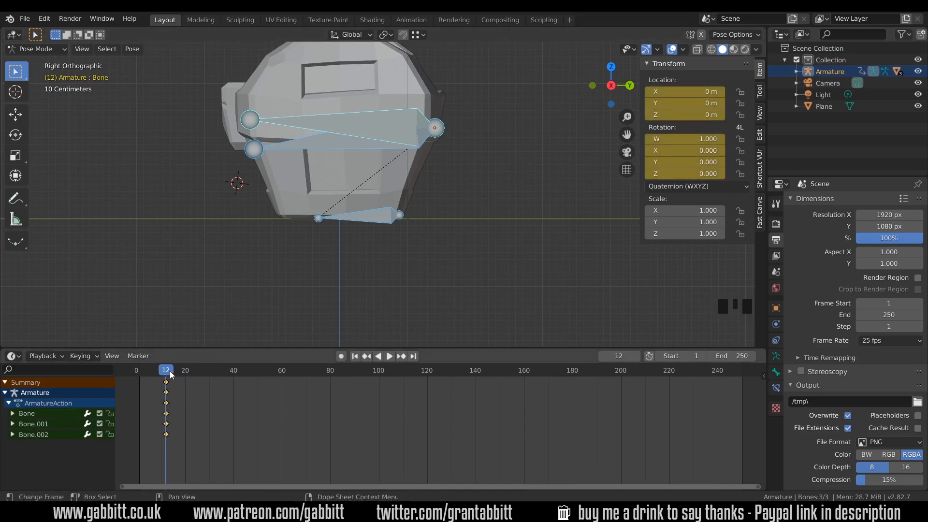
Step: Advance playback to frame 14 and zoom in on the chest base
{"action": "left_click", "coordinate": [389, 355]}
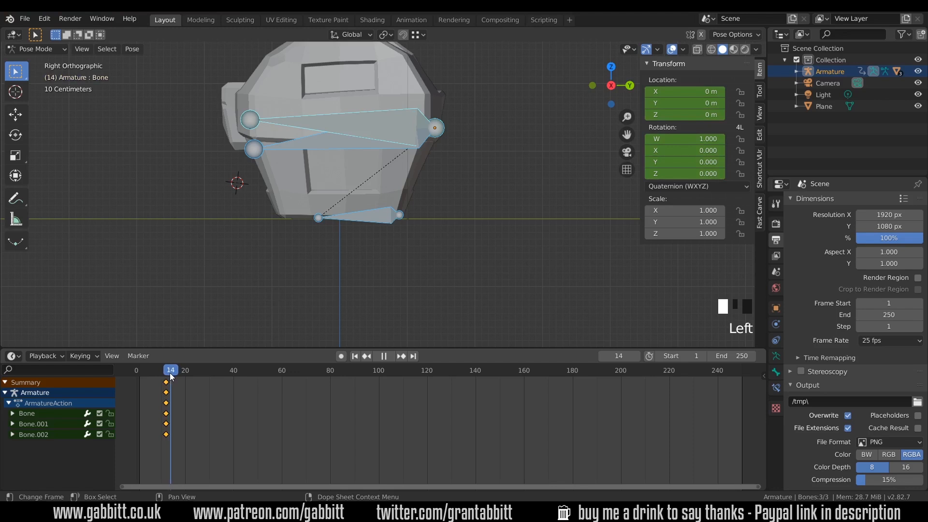
{"action": "left_click", "coordinate": [383, 356]}
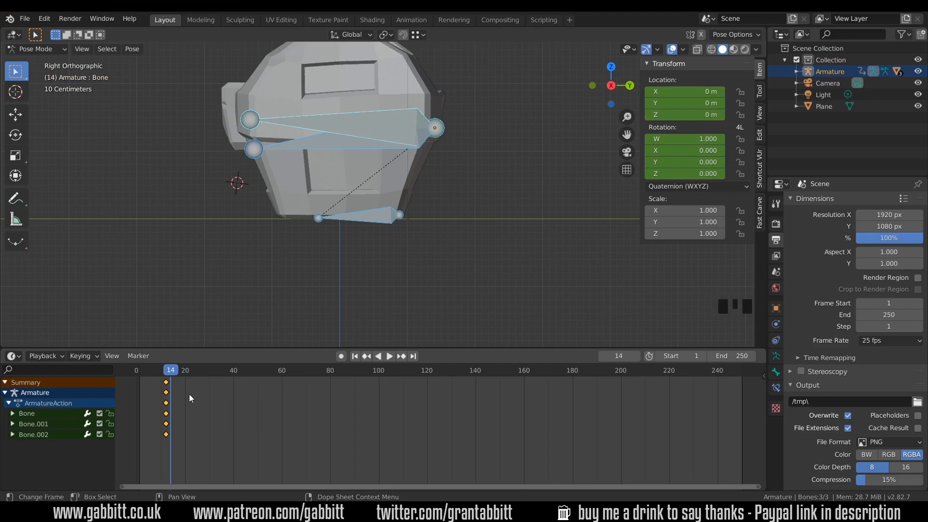
{"action": "scroll", "scroll_direction": "up", "scroll_amount": 3}
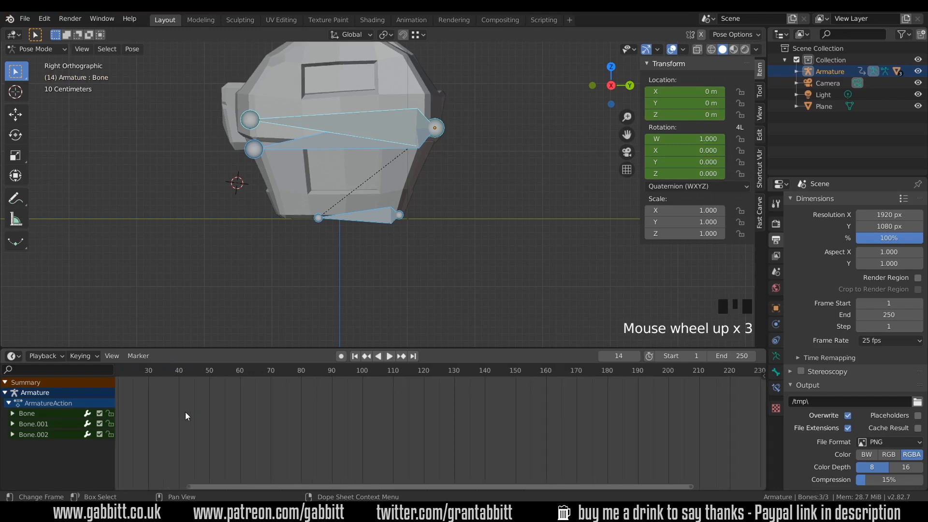
{"action": "scroll", "scroll_direction": "up", "scroll_amount": 3}
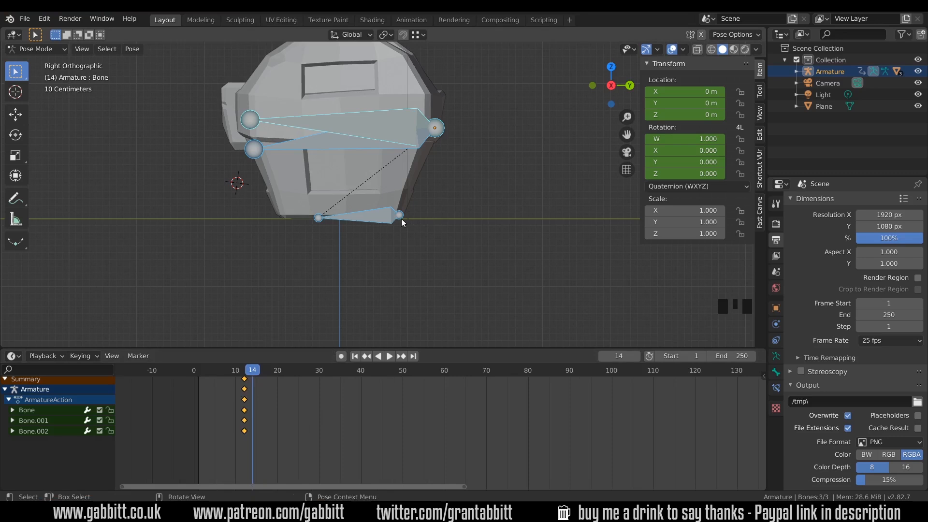
Step: Tilt and lower Bone.002 slightly, then key its location and rotation at frame 14
{"action": "key", "text": "r"}
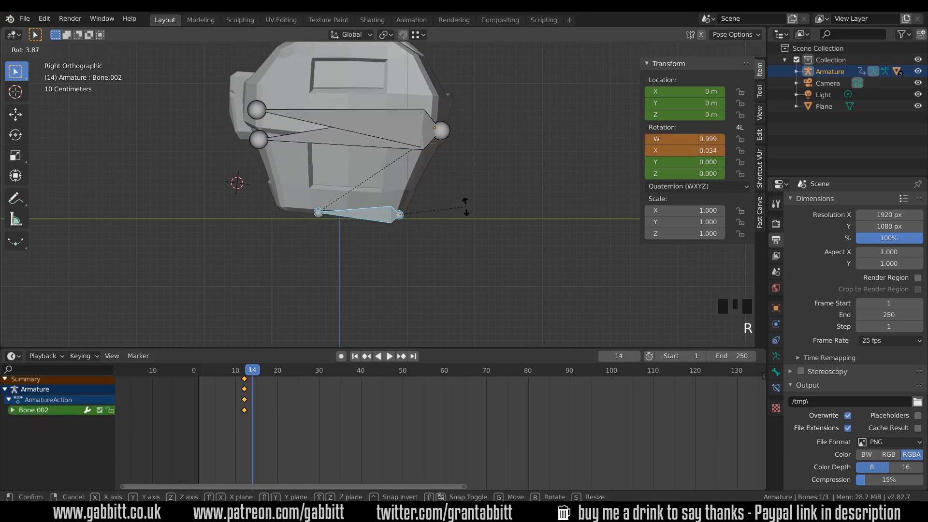
{"action": "key", "text": "g"}
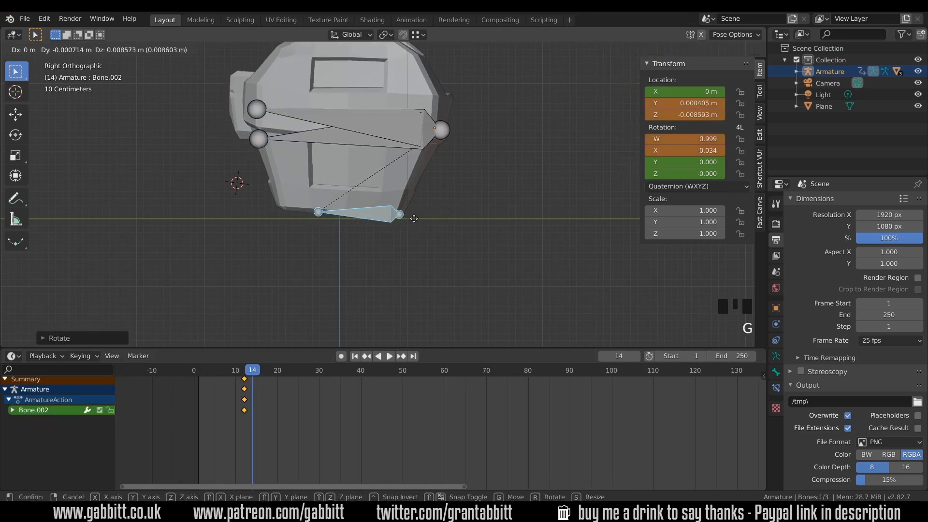
{"action": "left_click", "coordinate": [413, 204]}
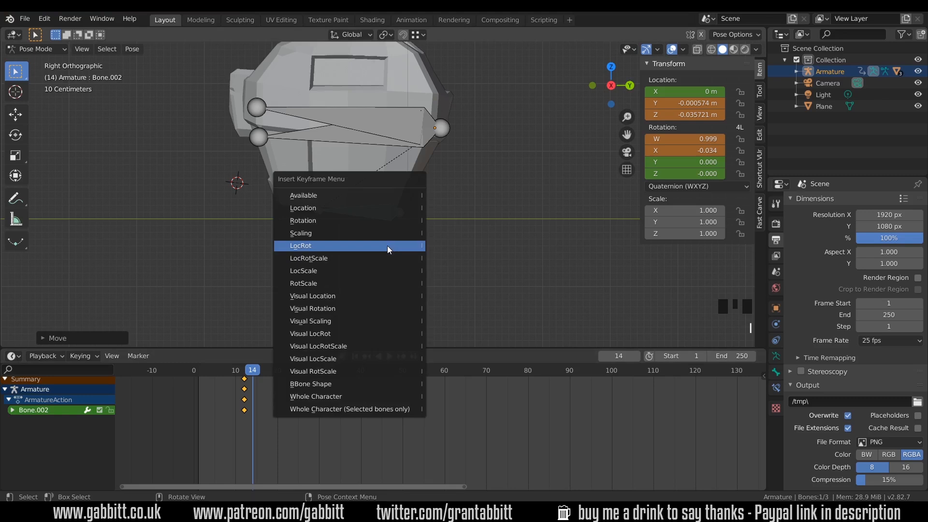
{"action": "left_click", "coordinate": [300, 244]}
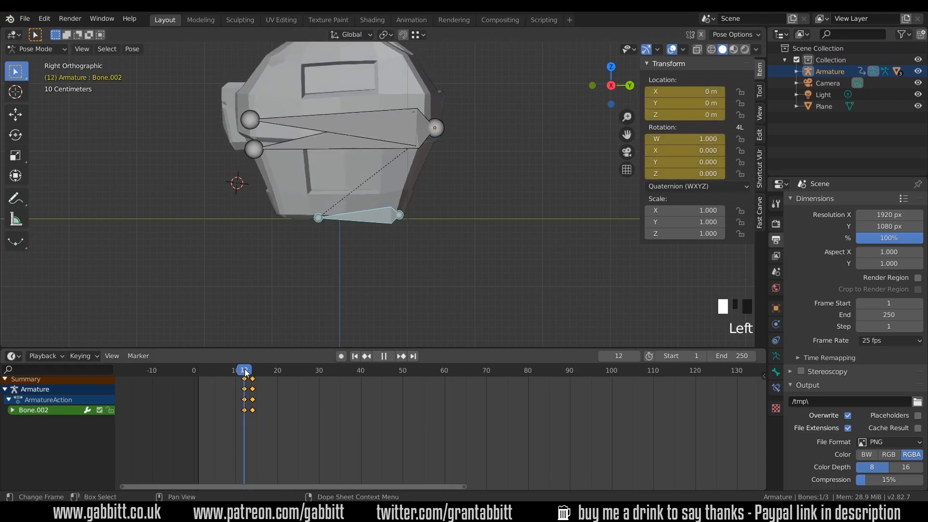
Step: Rotate Bone.002 at frame 16 and insert a LocRot keyframe there
{"action": "left_click", "coordinate": [260, 370]}
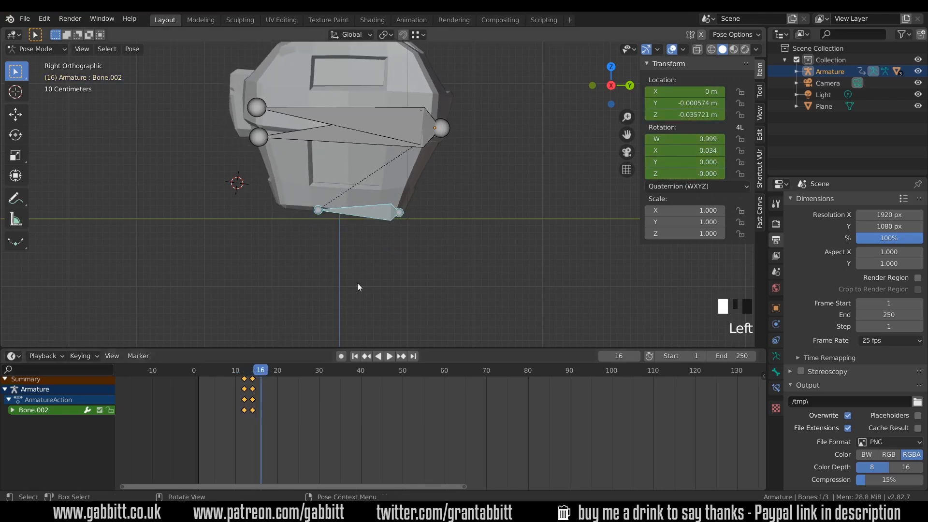
{"action": "key", "text": "r"}
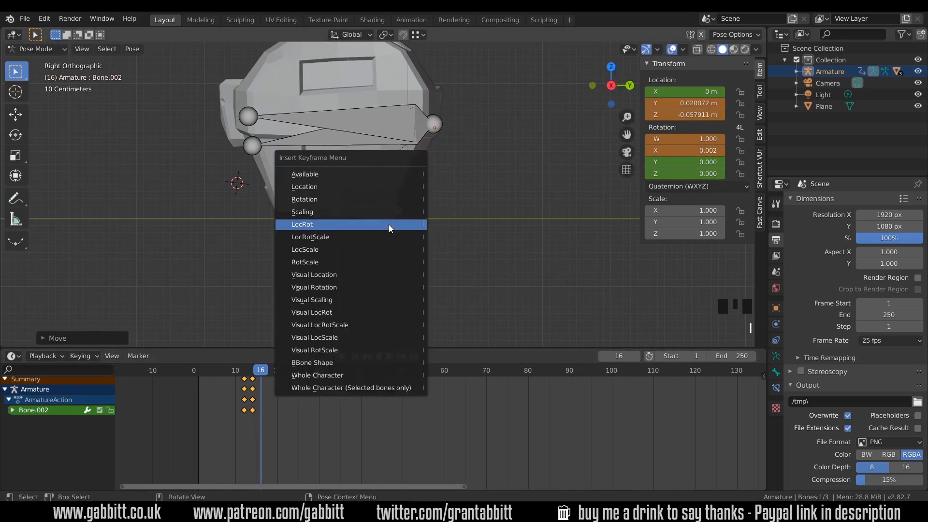
{"action": "left_click", "coordinate": [302, 223]}
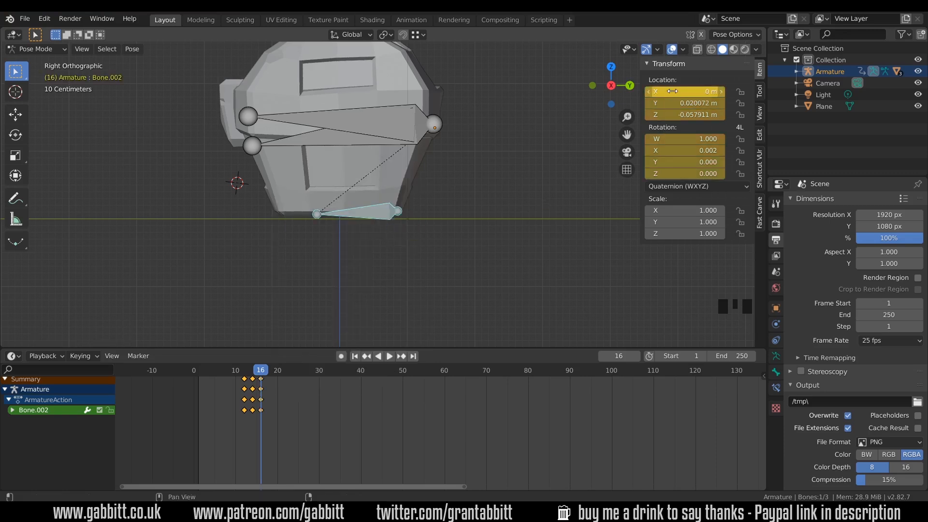
{"action": "left_click", "coordinate": [685, 138]}
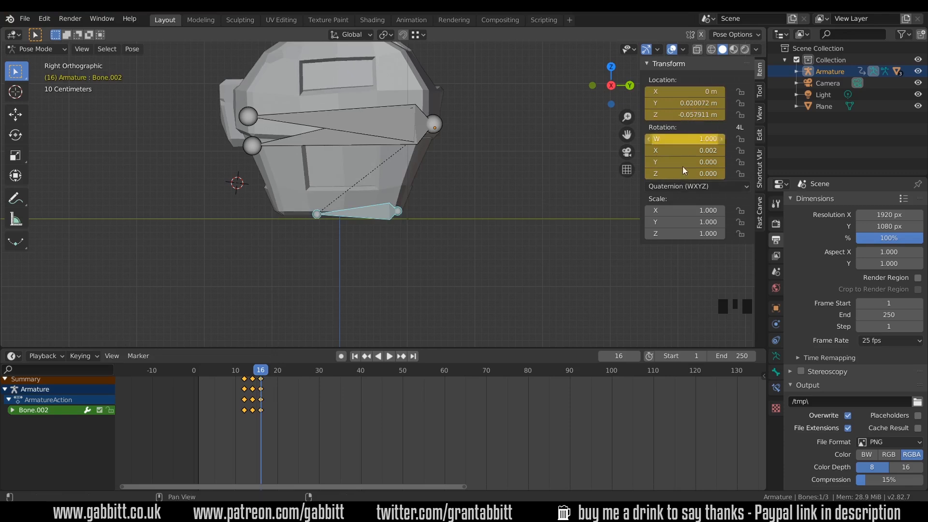
{"action": "left_click", "coordinate": [388, 356]}
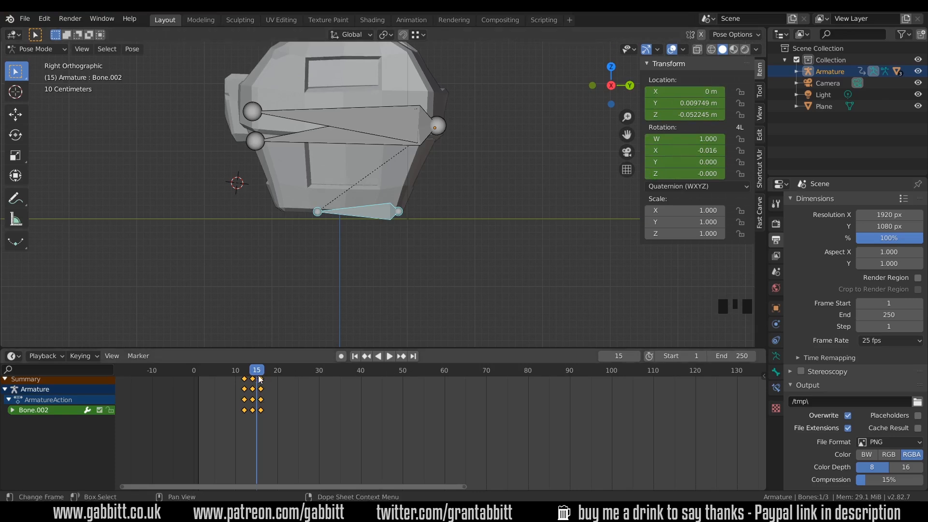
{"action": "left_click", "coordinate": [389, 356]}
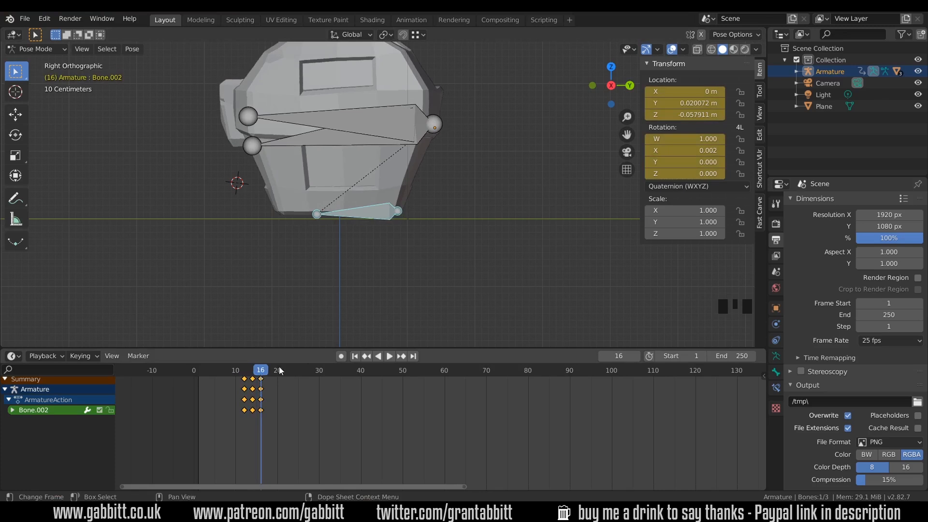
{"action": "mouse_move", "coordinate": [341, 356]}
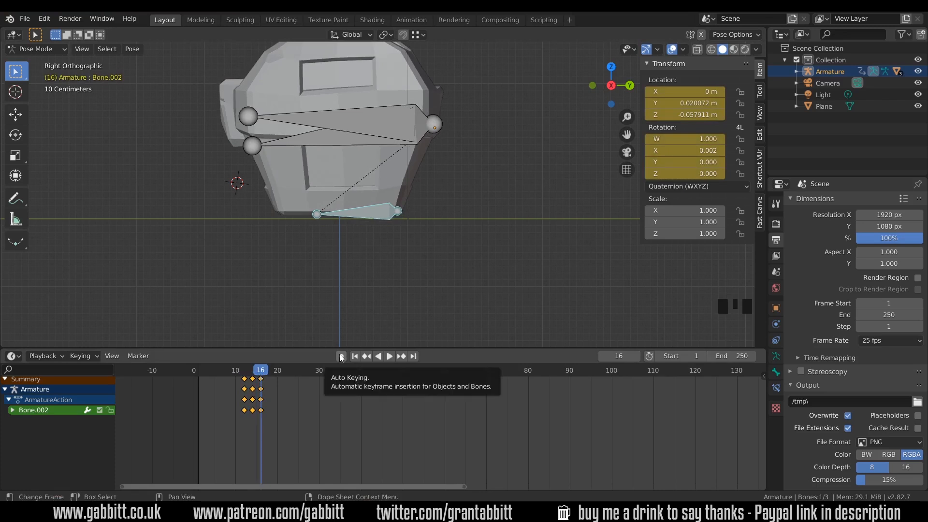
Step: Turn on Auto Keying and shift Bone.002 to add shake keys at frames 18 and 20
{"action": "left_click", "coordinate": [340, 356]}
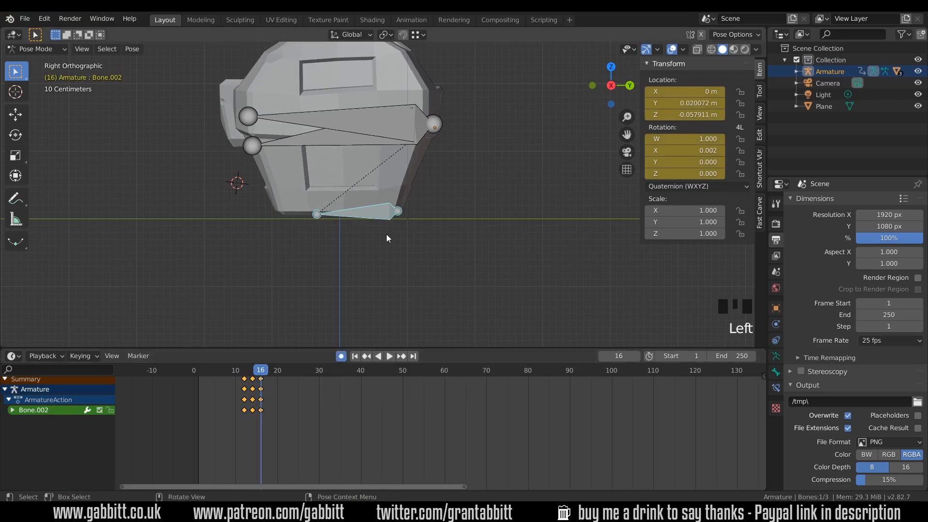
{"action": "mouse_move", "coordinate": [340, 356]}
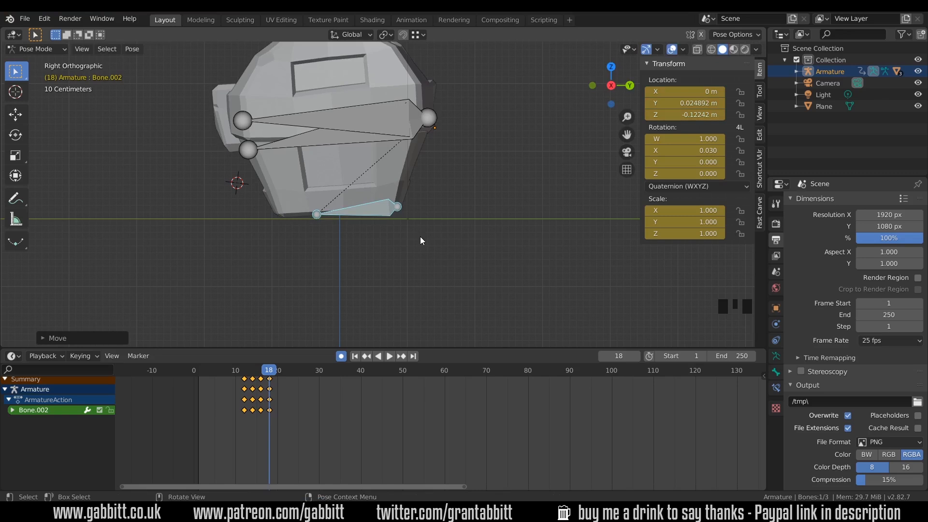
{"action": "left_click", "coordinate": [388, 355]}
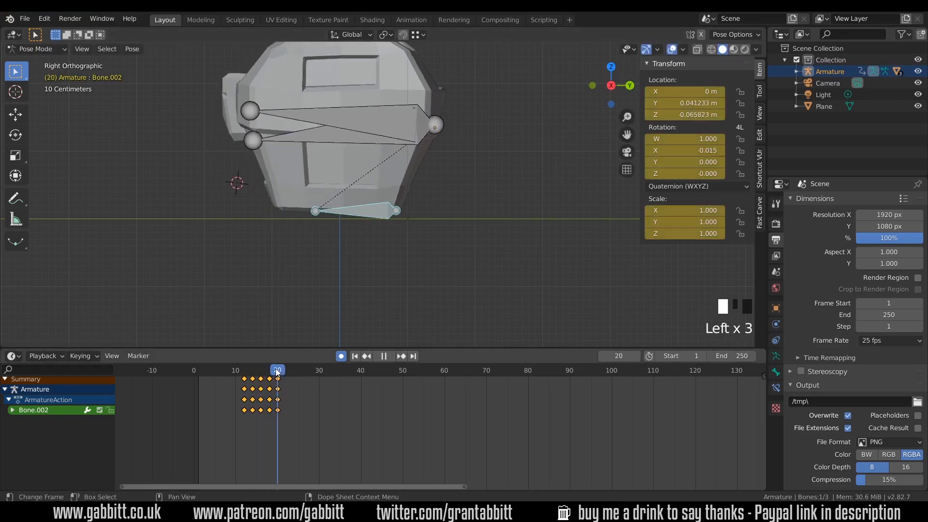
Step: Select Bone, Bone.001 and Bone.002, reset them to rest pose and key at frame 22
{"action": "left_click", "coordinate": [243, 370]}
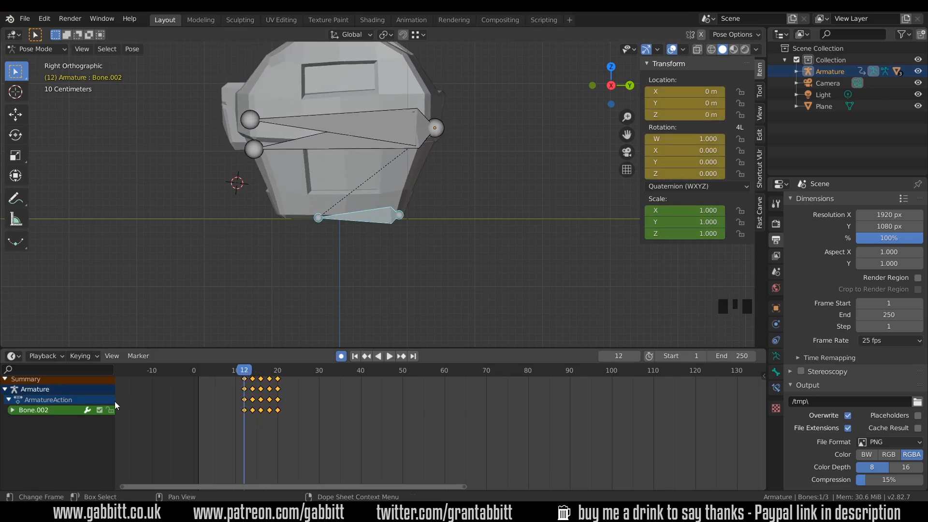
{"action": "mouse_move", "coordinate": [391, 122]}
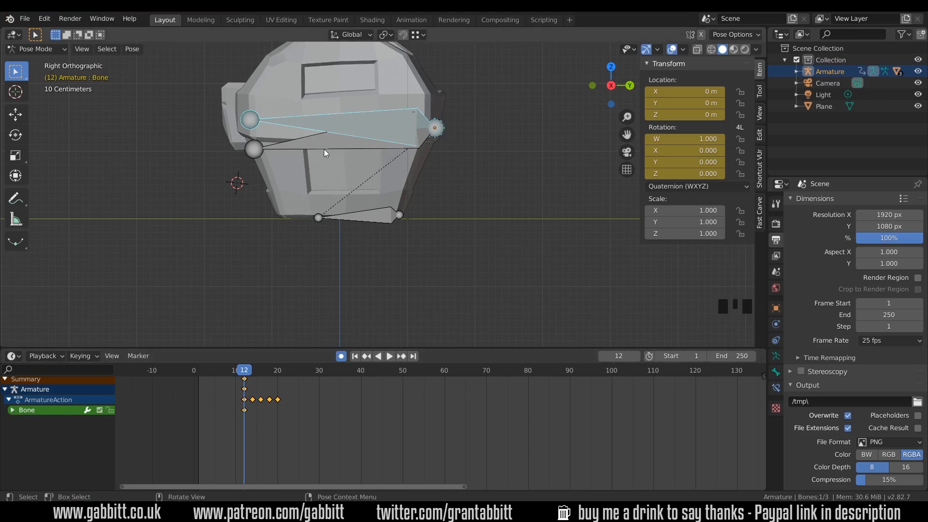
{"action": "left_click", "coordinate": [253, 149]}
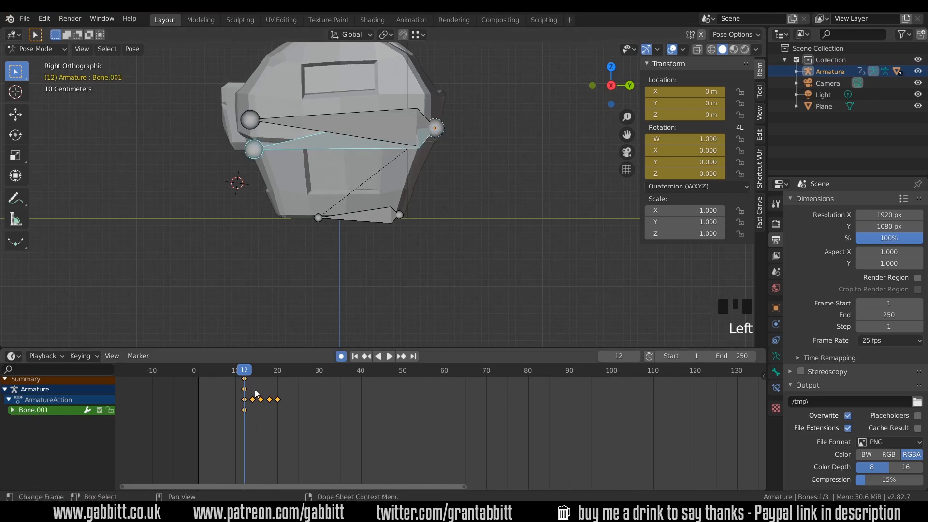
{"action": "left_click", "coordinate": [357, 218]}
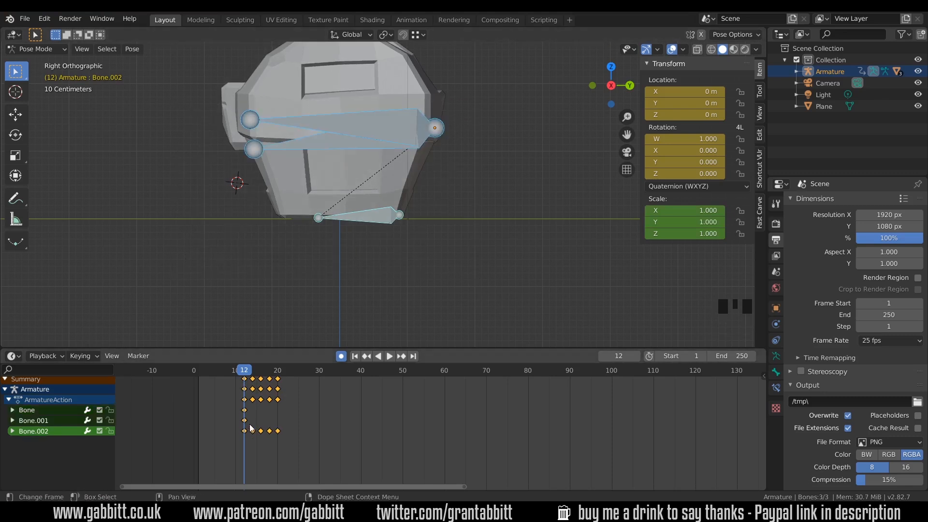
{"action": "left_click", "coordinate": [389, 356]}
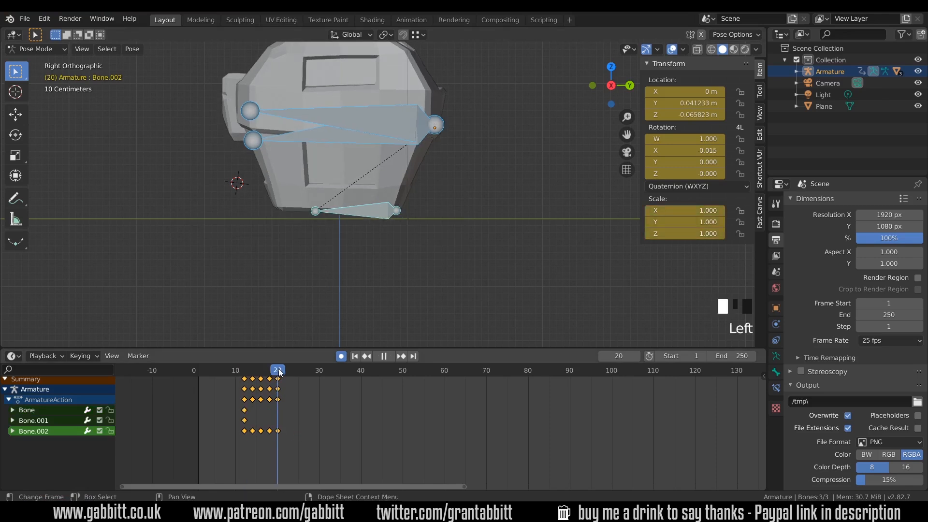
{"action": "left_click", "coordinate": [286, 369]}
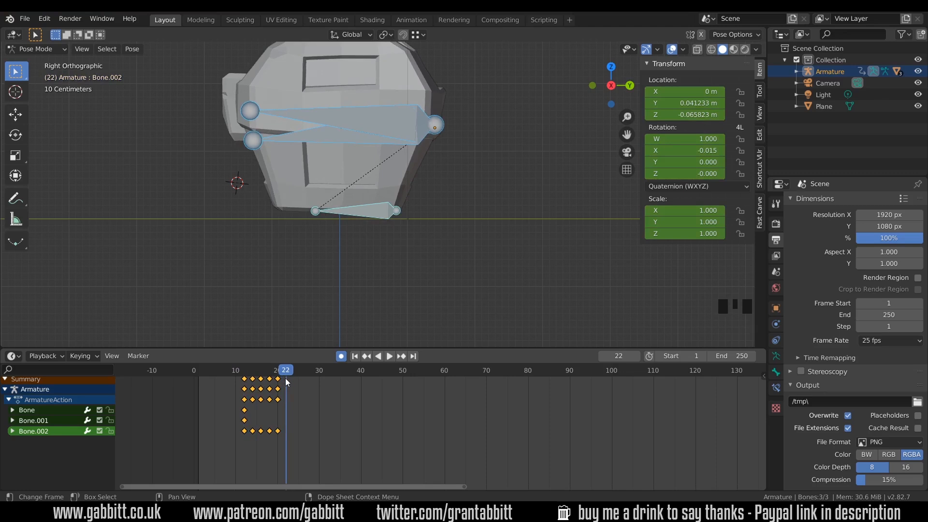
{"action": "key", "text": "ctrl+z"}
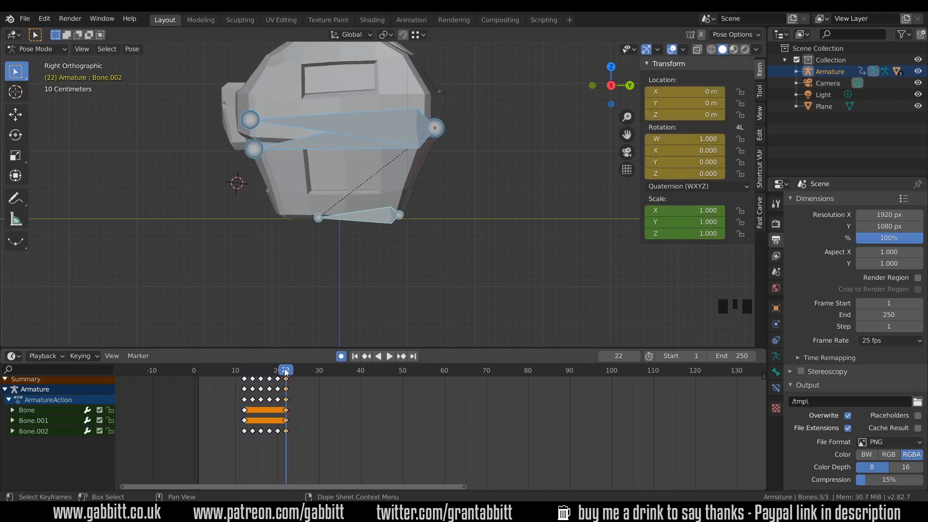
Step: Lift and tilt Bone.002 into an airborne pose at frame 27 and review the jump
{"action": "left_click", "coordinate": [388, 356]}
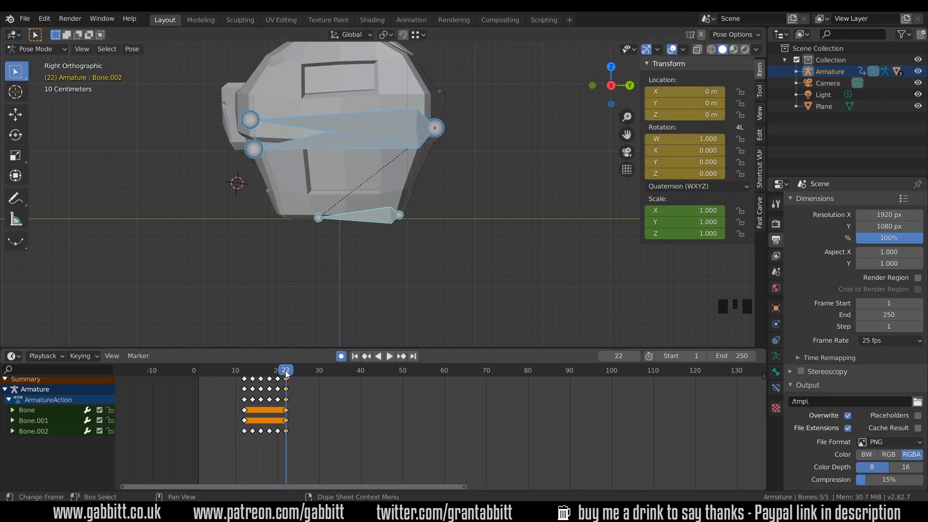
{"action": "left_click", "coordinate": [389, 356]}
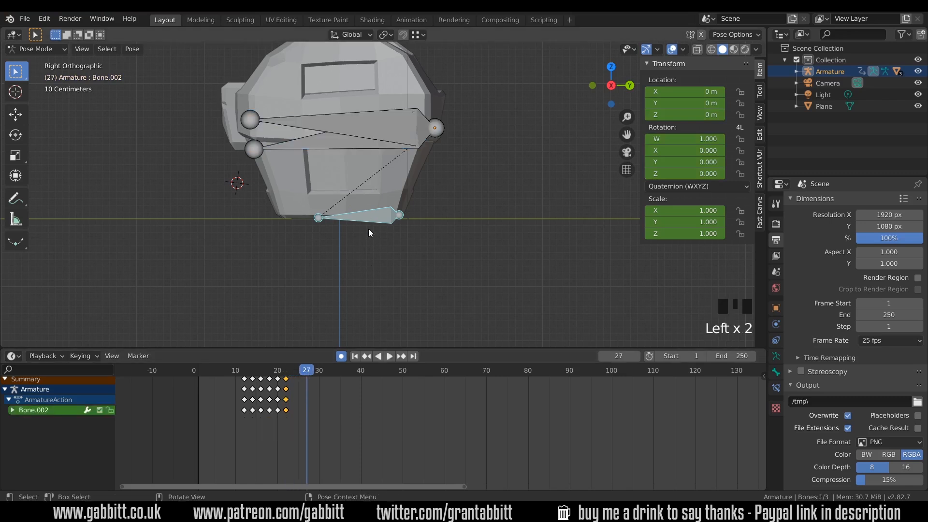
{"action": "key", "text": "g"}
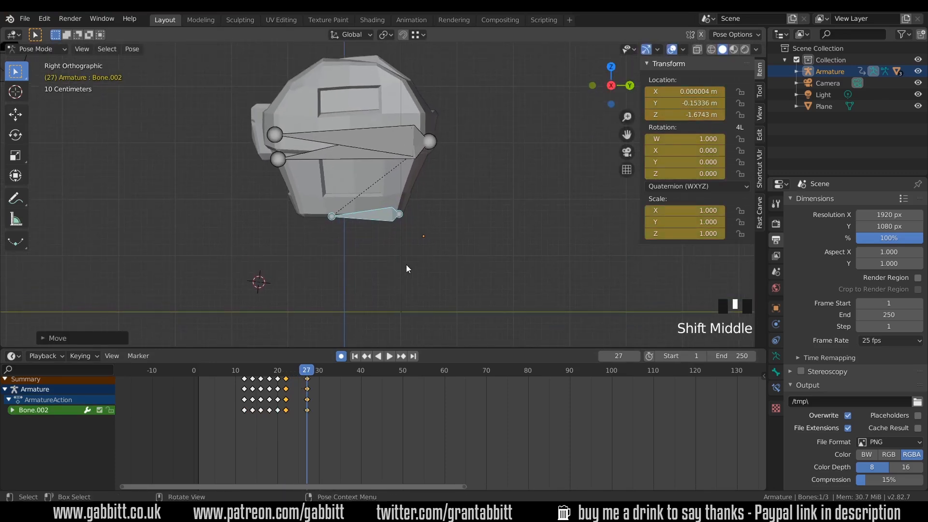
{"action": "key", "text": "r"}
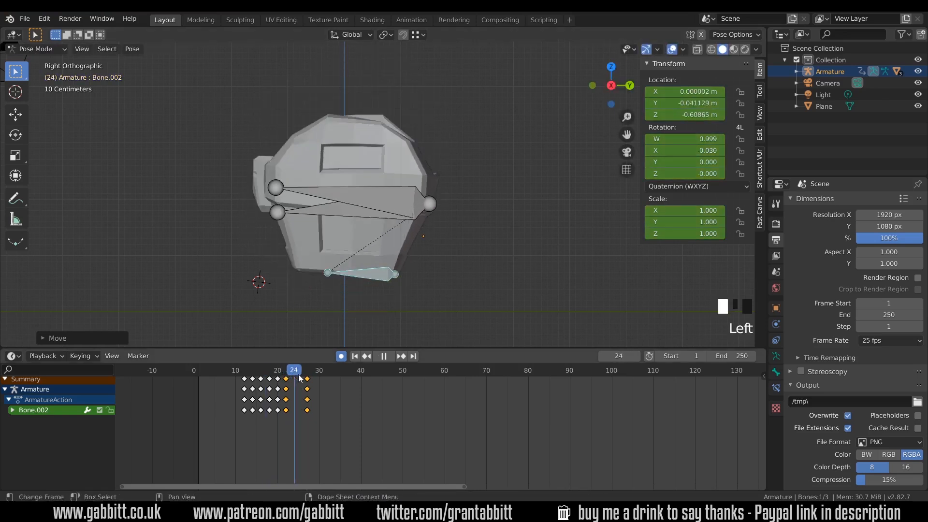
{"action": "left_click", "coordinate": [236, 369]}
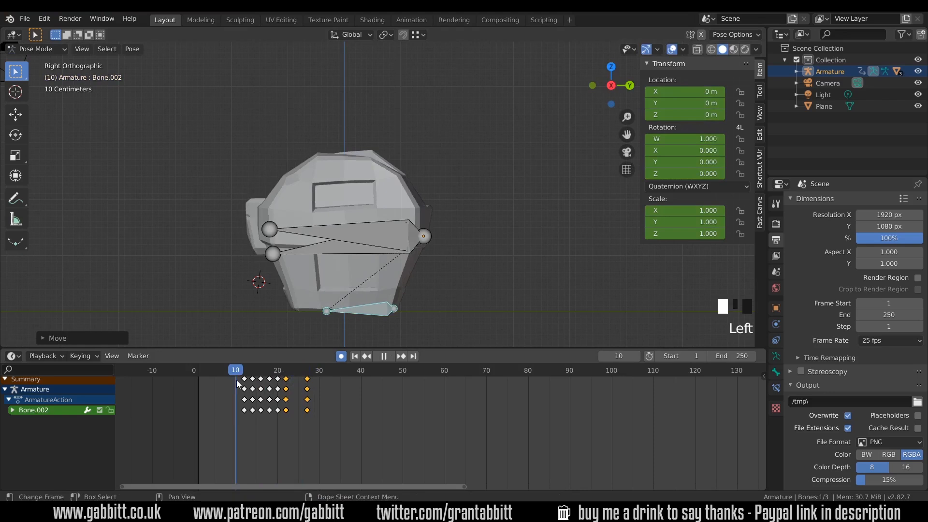
{"action": "left_click", "coordinate": [307, 371]}
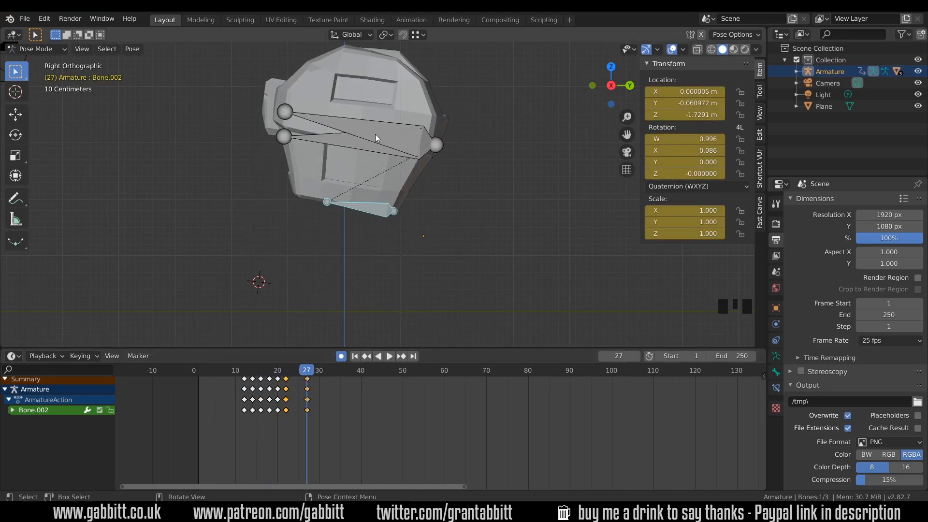
Step: Rotate the lid Bone wide open at frame 27 and scrub to check the opening
{"action": "left_click", "coordinate": [388, 356]}
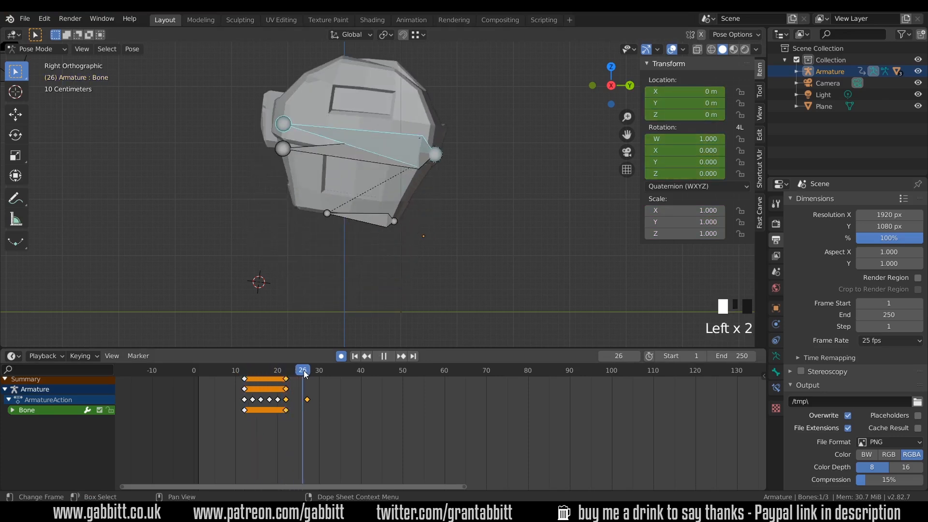
{"action": "key", "text": "r"}
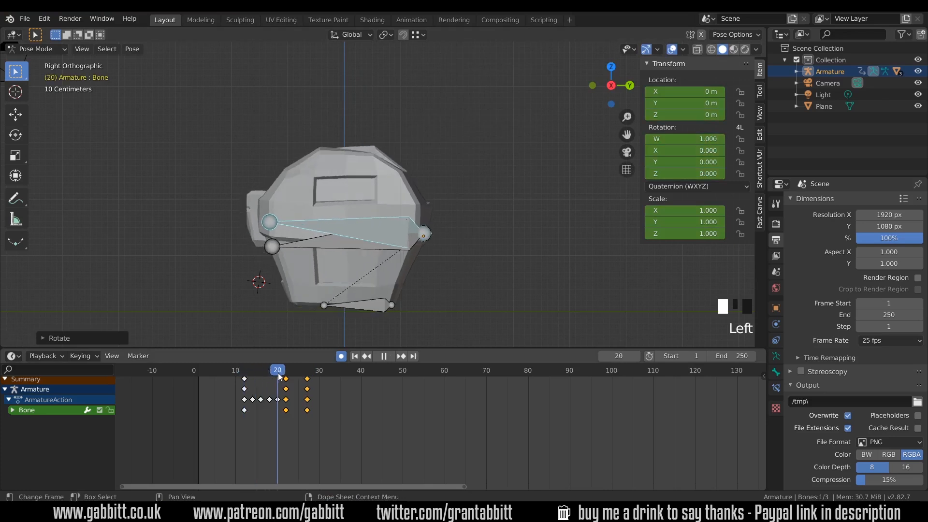
{"action": "left_click", "coordinate": [310, 370]}
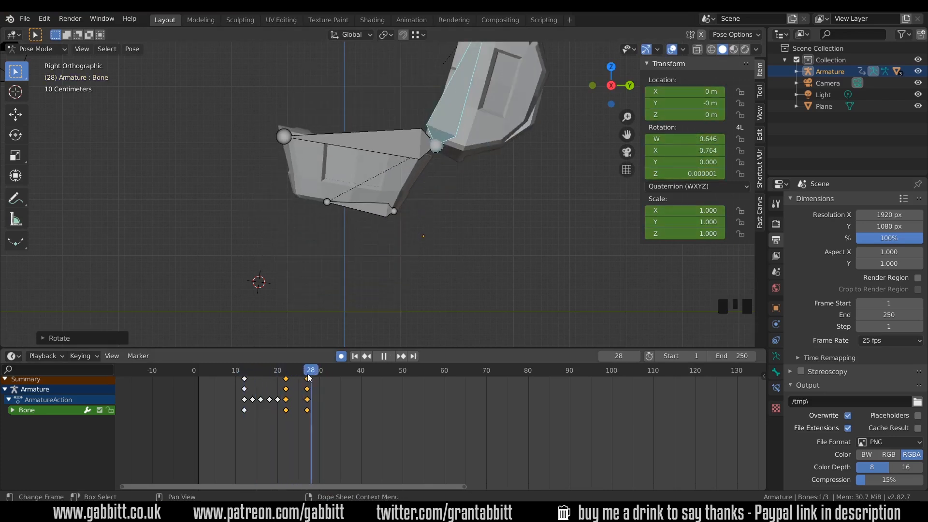
{"action": "left_click", "coordinate": [260, 370]}
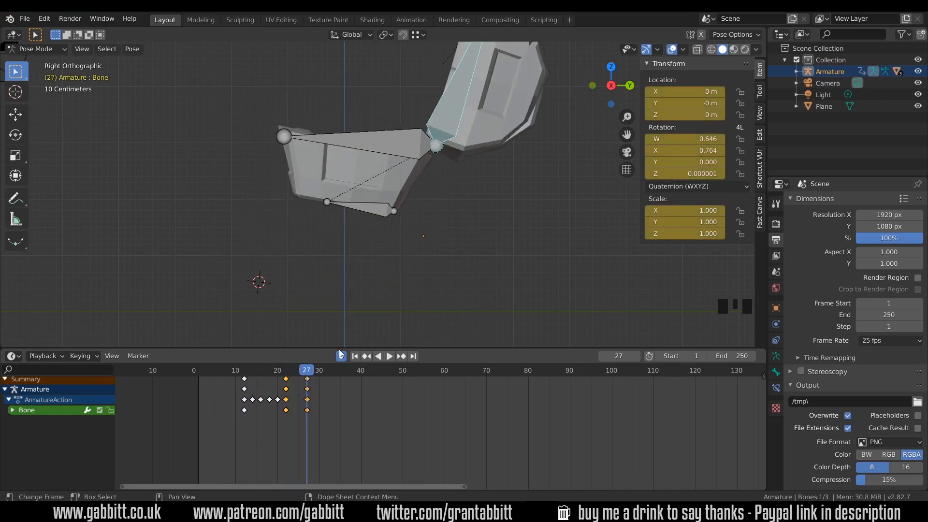
{"action": "mouse_move", "coordinate": [341, 324]}
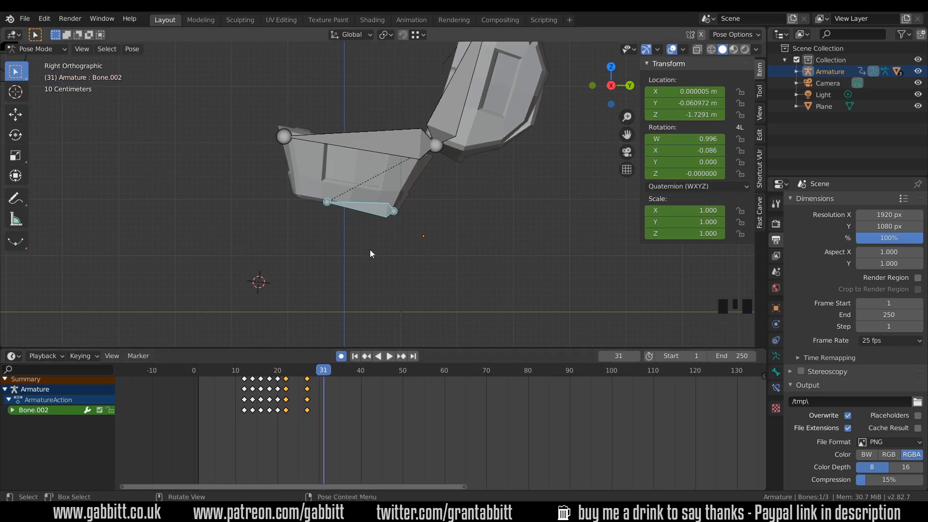
Step: Shift the airborne chest base and the final lid keyframes a frame later
{"action": "key", "text": "g"}
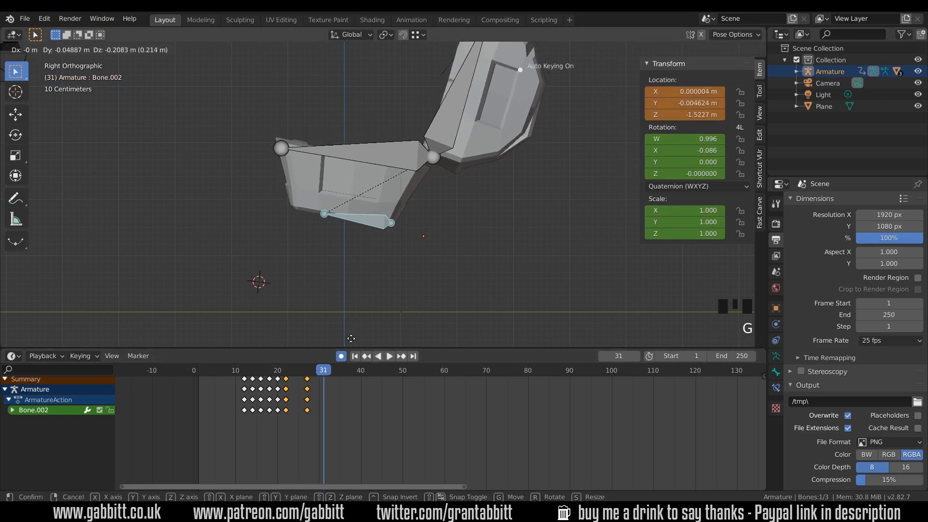
{"action": "mouse_move", "coordinate": [346, 117]}
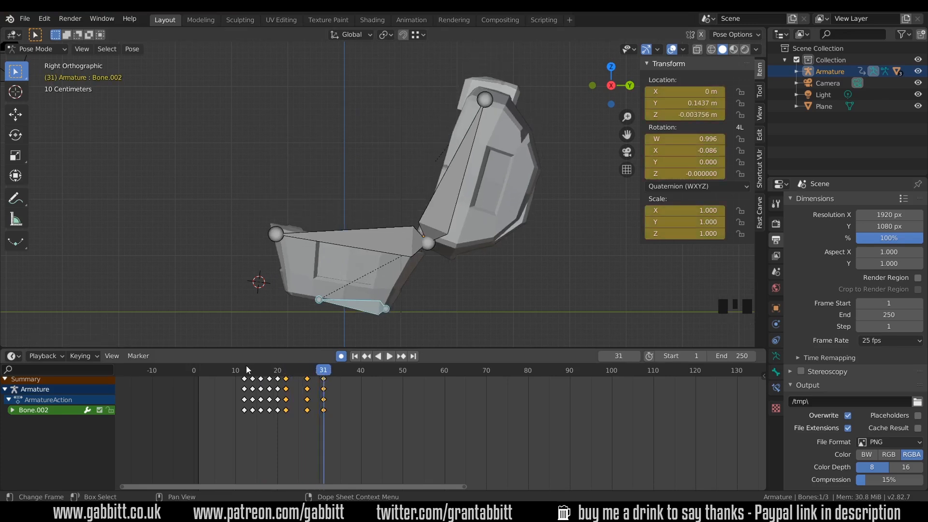
{"action": "key", "text": "space"}
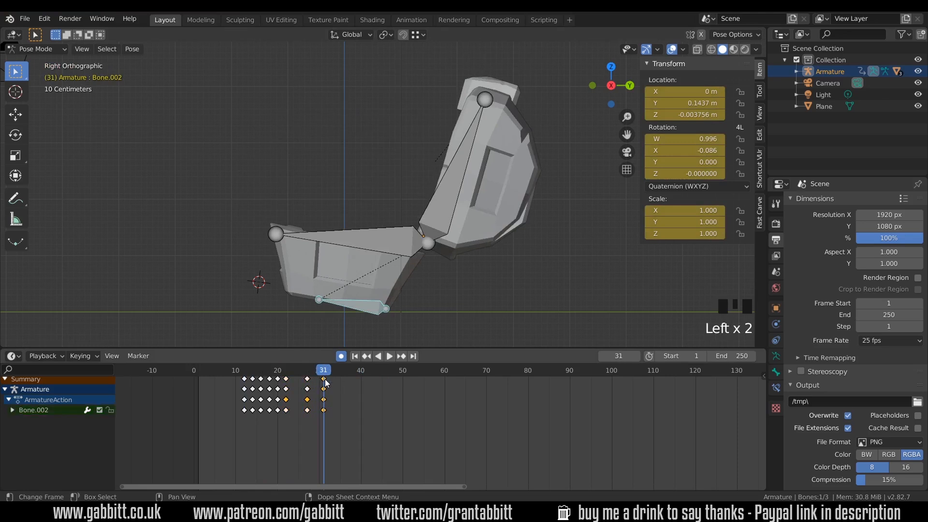
{"action": "key", "text": "g"}
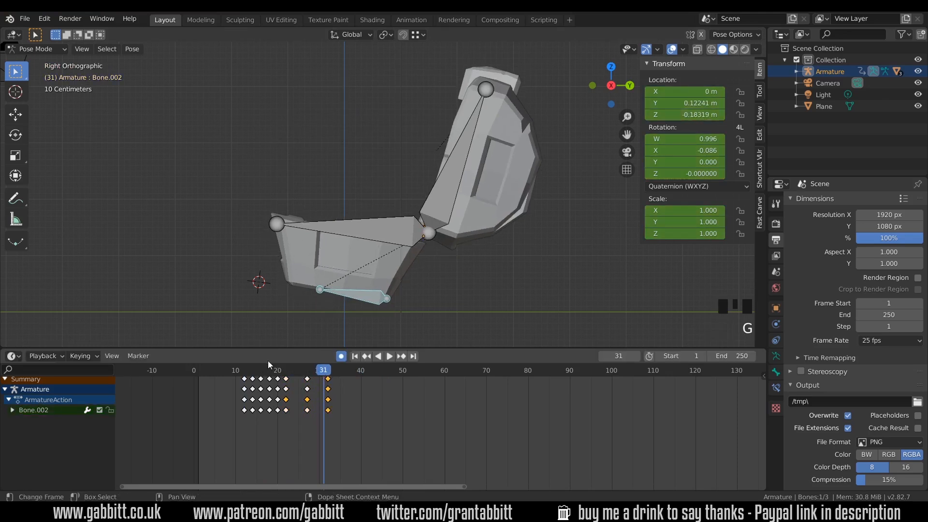
{"action": "key", "text": "space"}
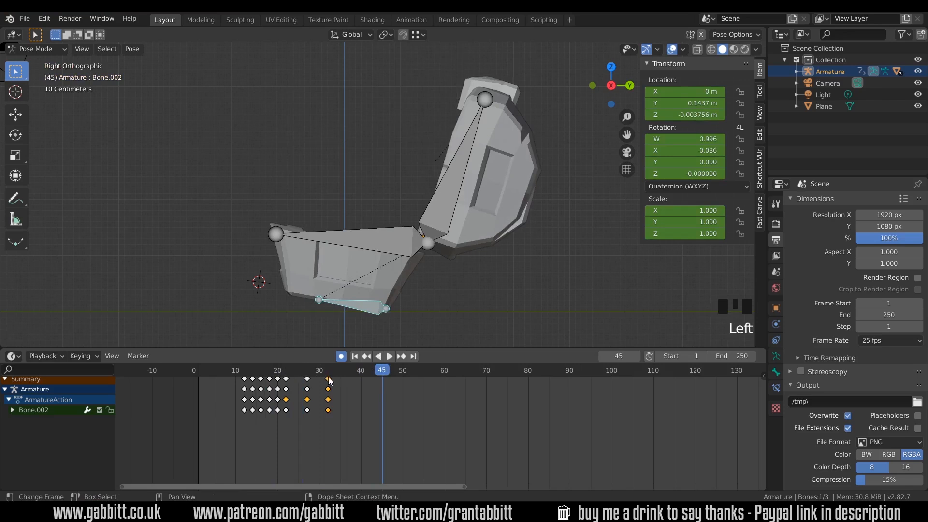
{"action": "key", "text": "g"}
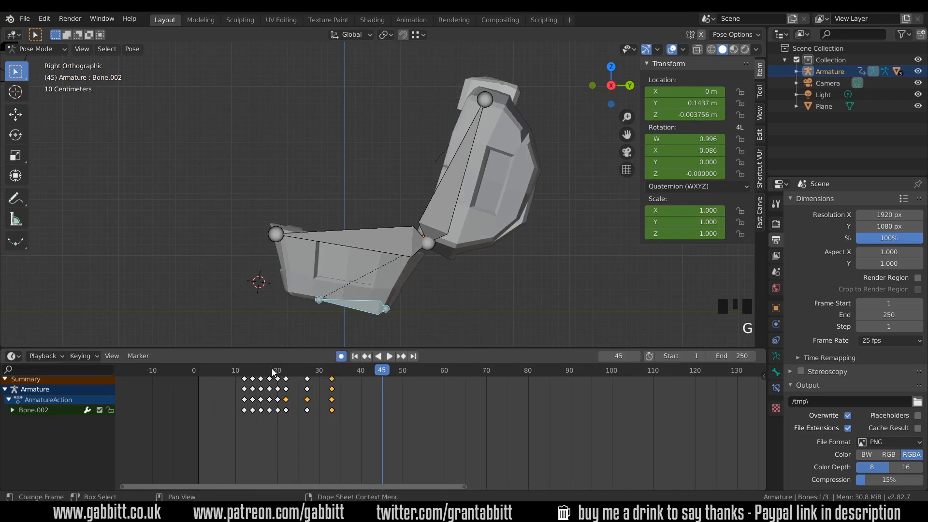
{"action": "key", "text": "space"}
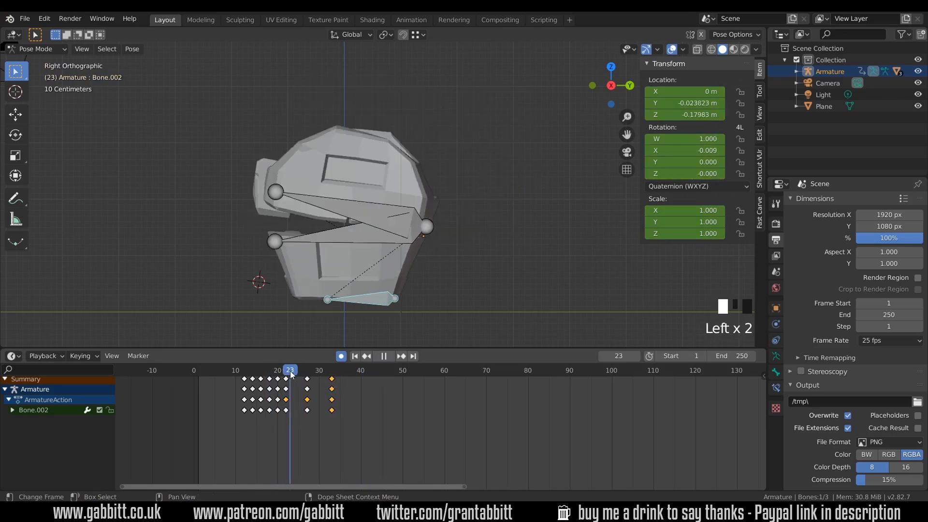
Step: Preview the lid opening and move the fully-open pose keyframes to frame 32
{"action": "left_click", "coordinate": [299, 370]}
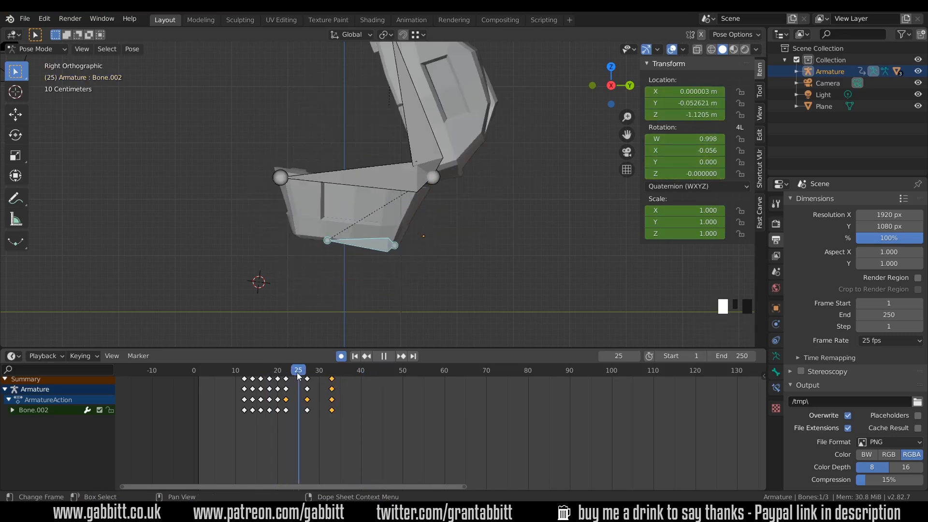
{"action": "left_click", "coordinate": [314, 369]}
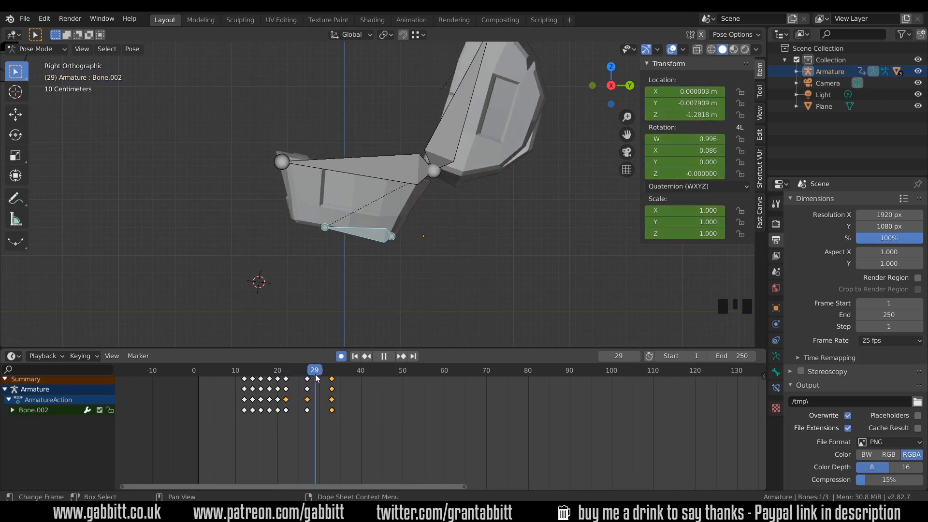
{"action": "left_click", "coordinate": [326, 370]}
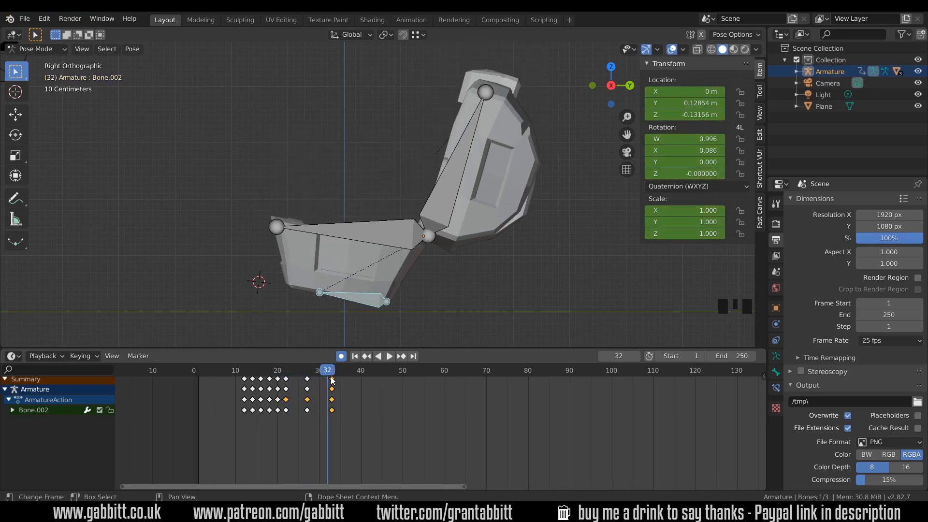
{"action": "key", "text": "g"}
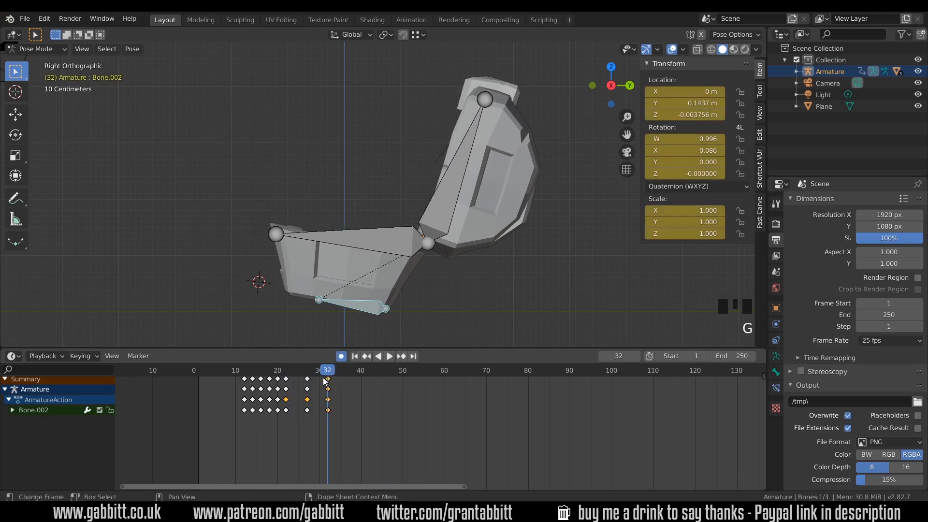
Step: Key a slight lid rotation on Bone.002 at frame 34 to start the opening judder
{"action": "key", "text": "space"}
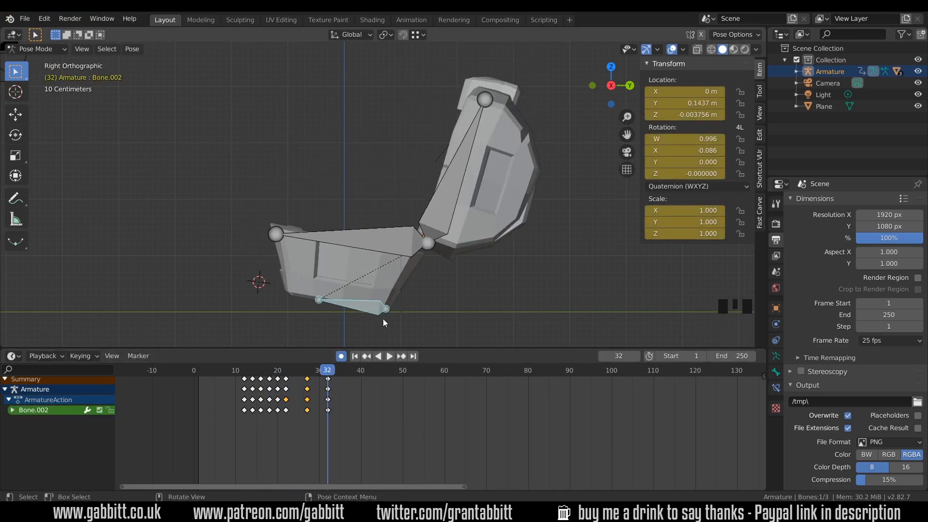
{"action": "key", "text": "r"}
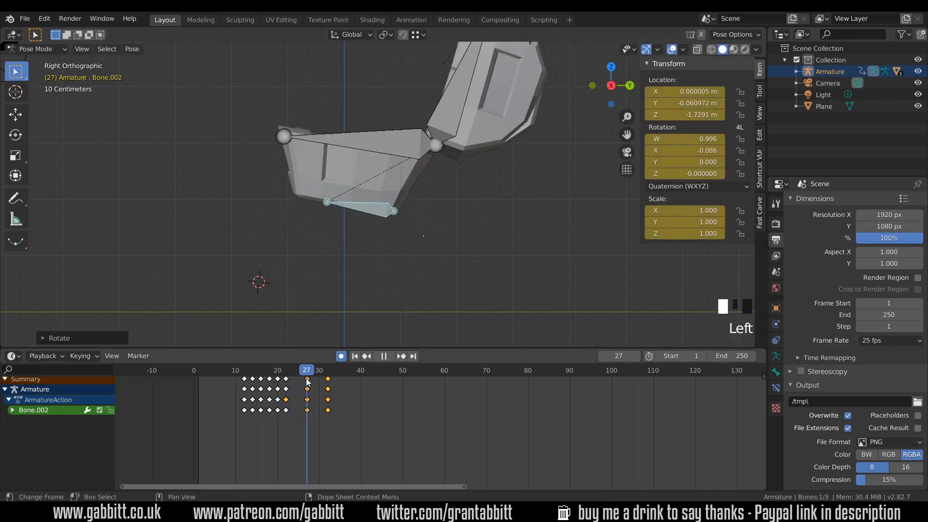
{"action": "left_click", "coordinate": [324, 369]}
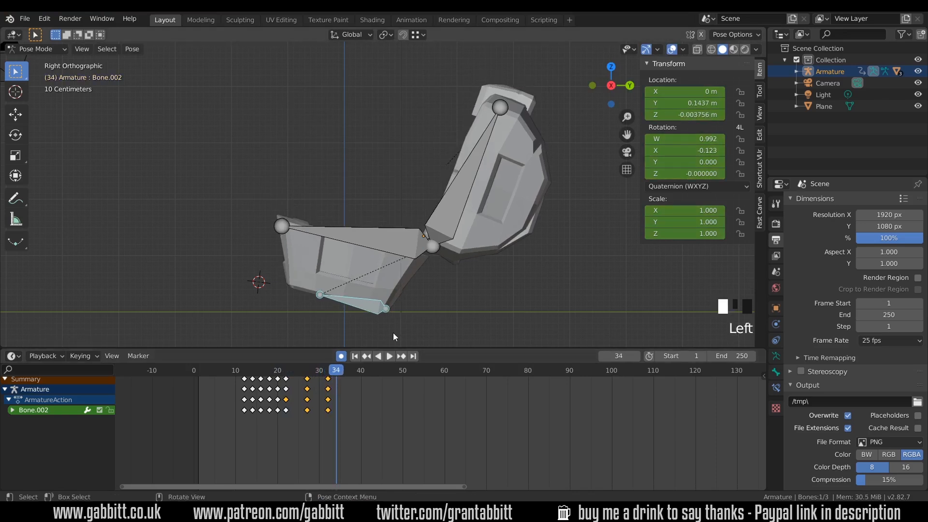
{"action": "key", "text": "r"}
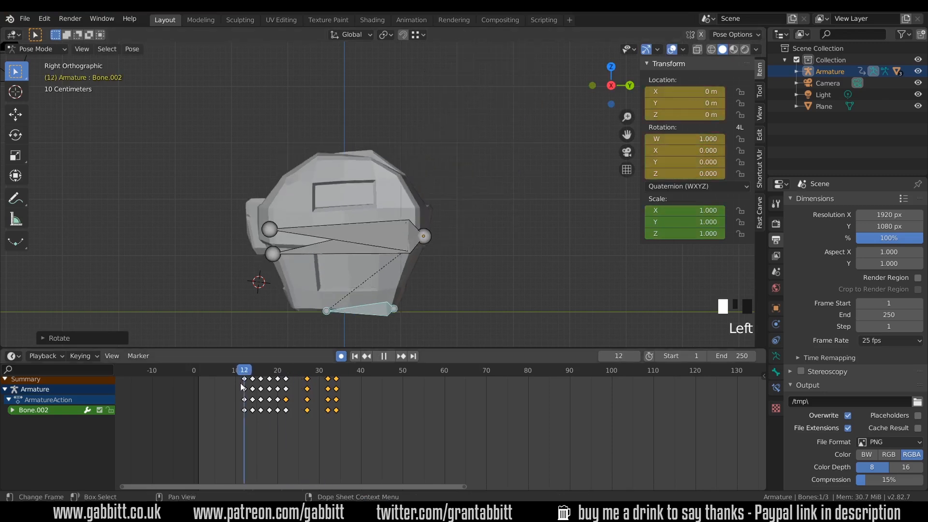
Step: Key further small lid tilts at frames 36 and 37 to continue the judder
{"action": "left_click", "coordinate": [344, 371]}
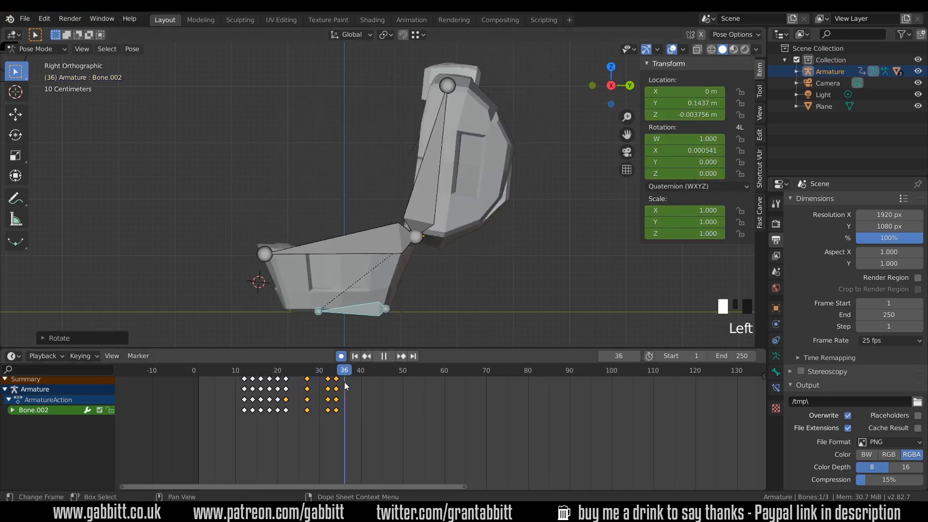
{"action": "key", "text": "r"}
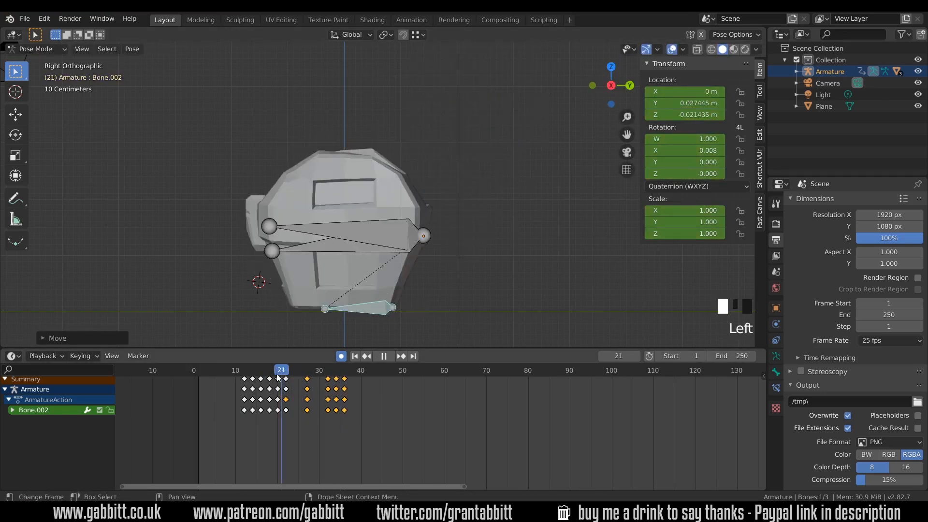
{"action": "left_click", "coordinate": [348, 370]}
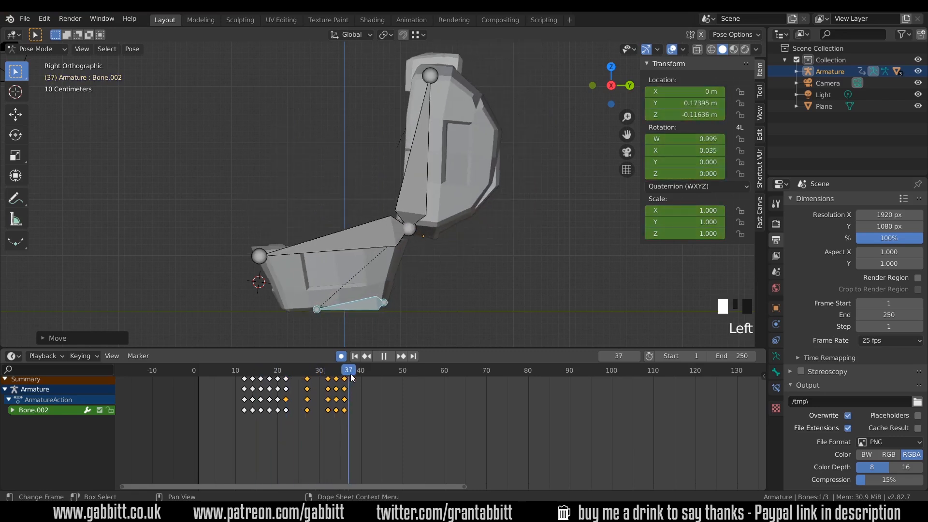
{"action": "key", "text": "r"}
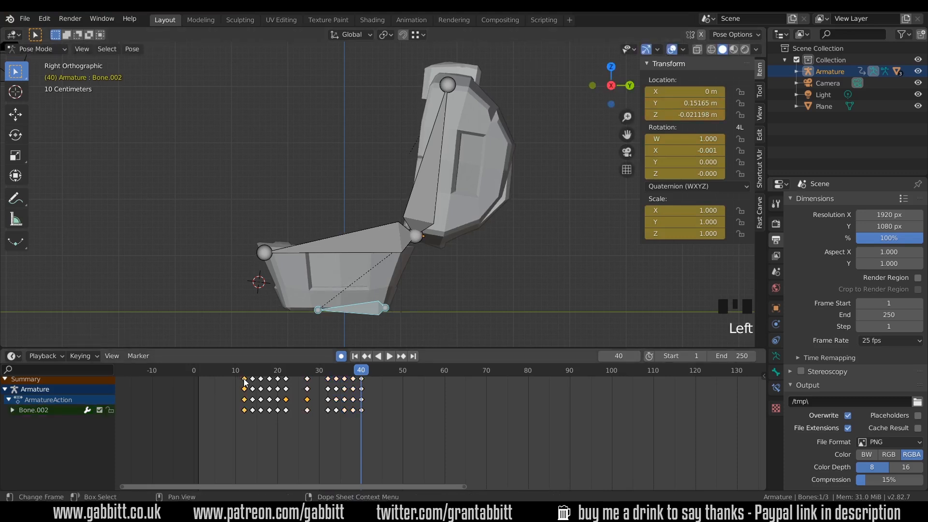
Step: Add a settling key for the lid, review poses at frames 36–39 and play back the opening
{"action": "key", "text": "shift+d"}
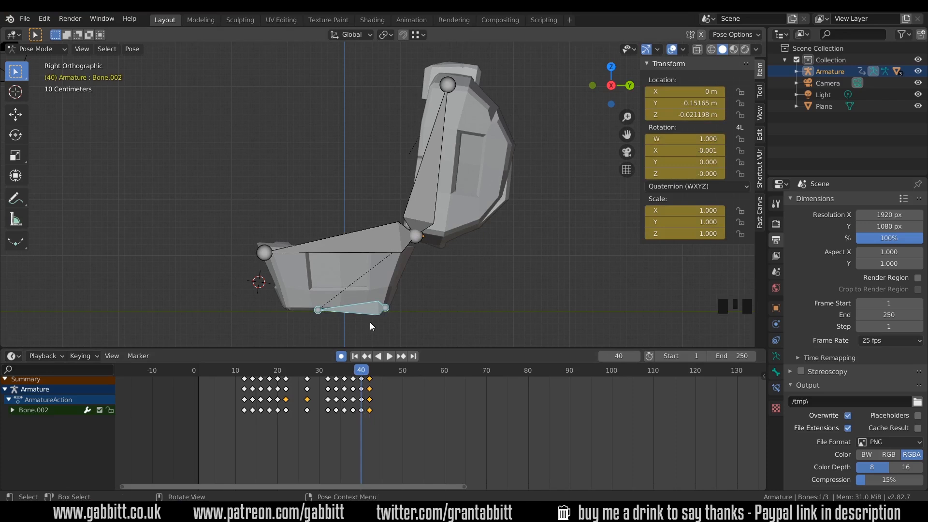
{"action": "key", "text": "g"}
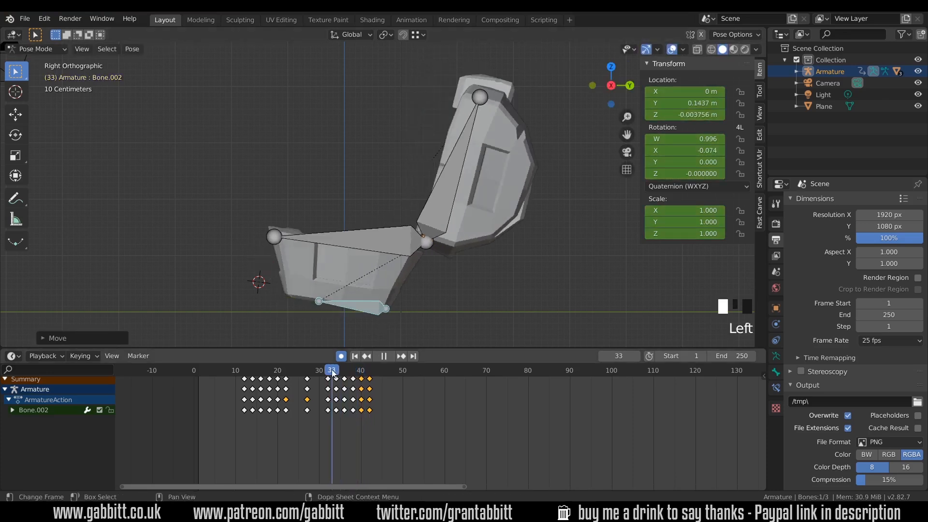
{"action": "left_click", "coordinate": [356, 369]}
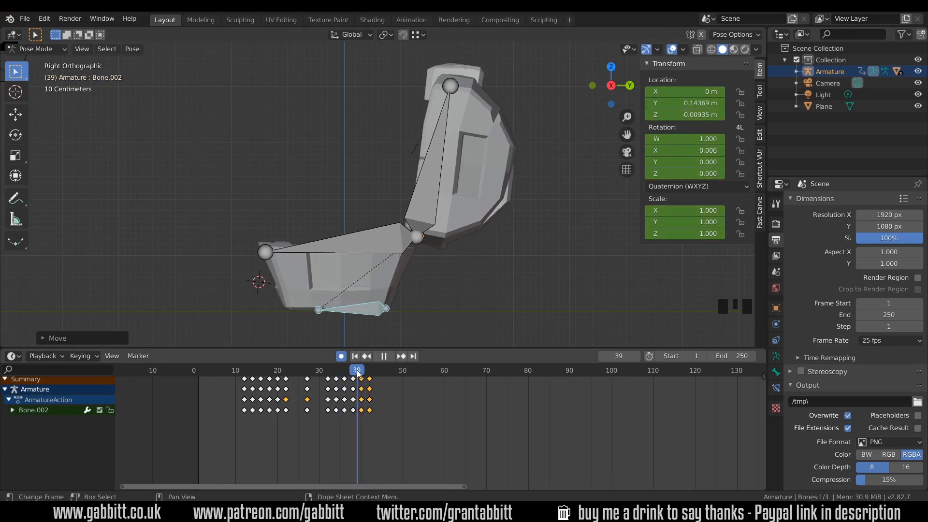
{"action": "left_click", "coordinate": [345, 371]}
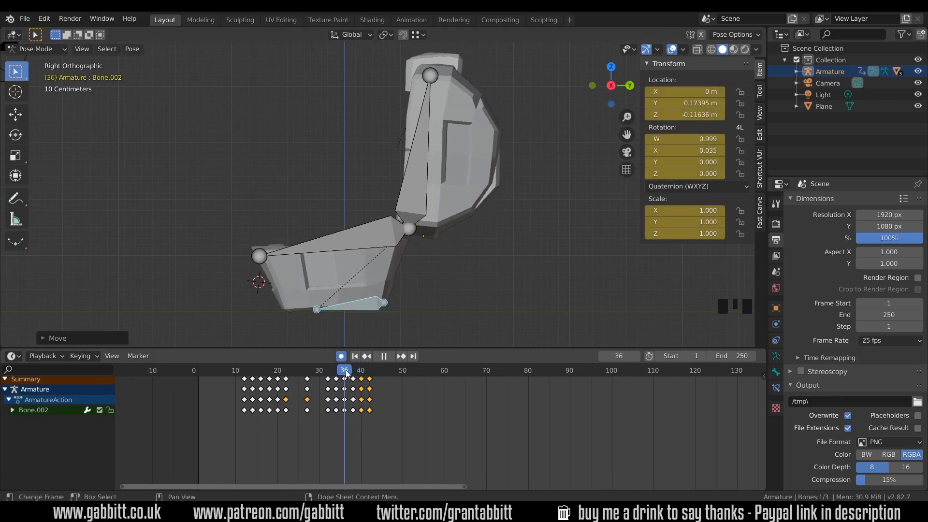
{"action": "key", "text": "g"}
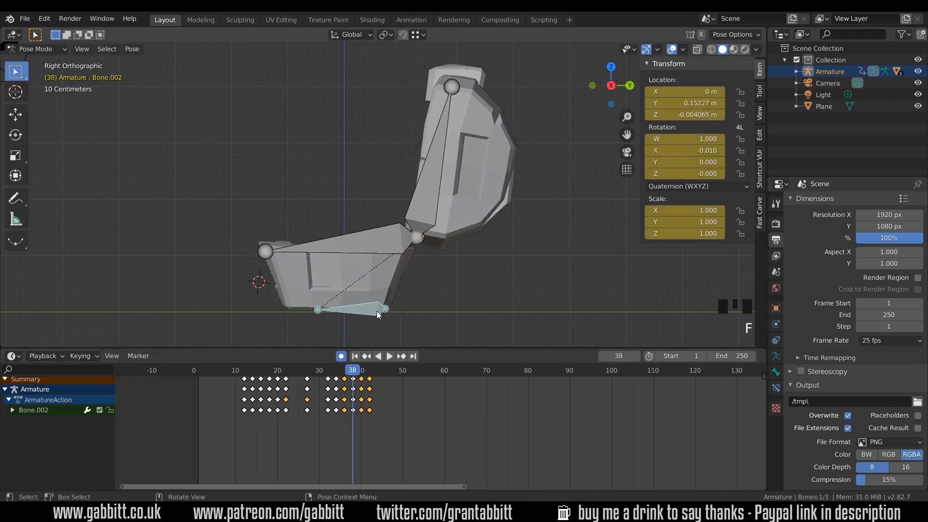
{"action": "left_click", "coordinate": [389, 356]}
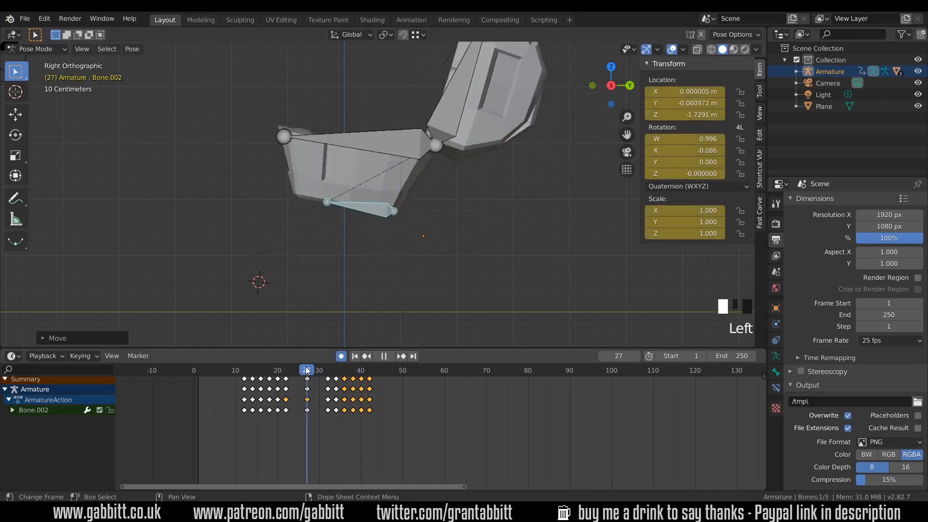
{"action": "left_click", "coordinate": [365, 370]}
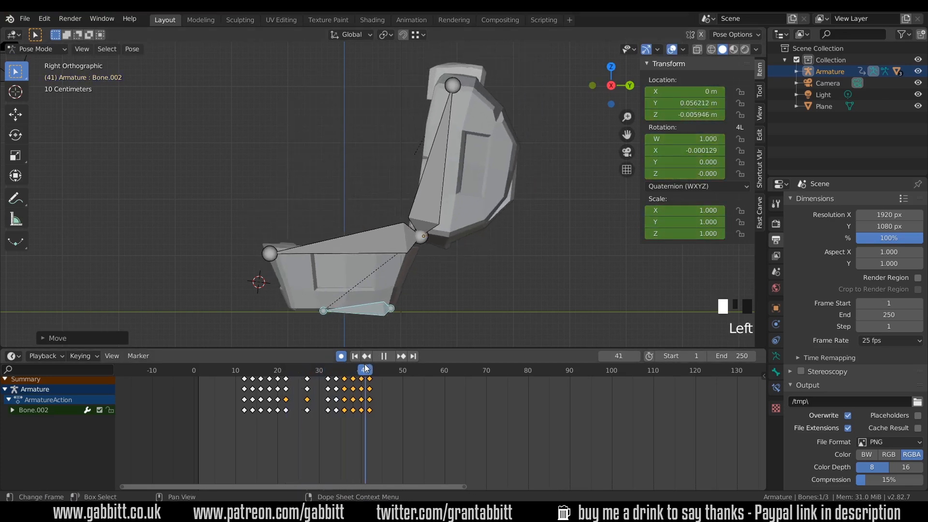
{"action": "left_click", "coordinate": [240, 370]}
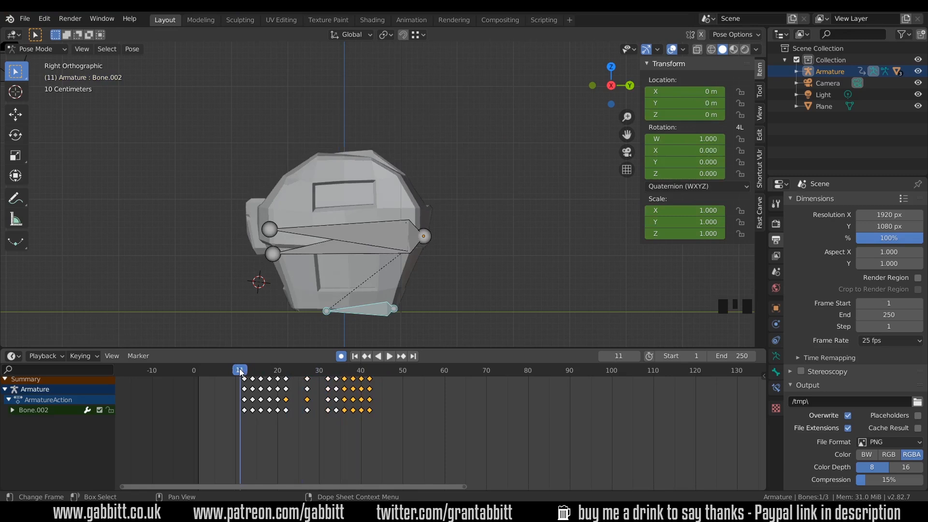
Step: Set the animation end to frame 75 and play the whole action back
{"action": "left_click", "coordinate": [731, 356]}
{"action": "type", "text": "75"}
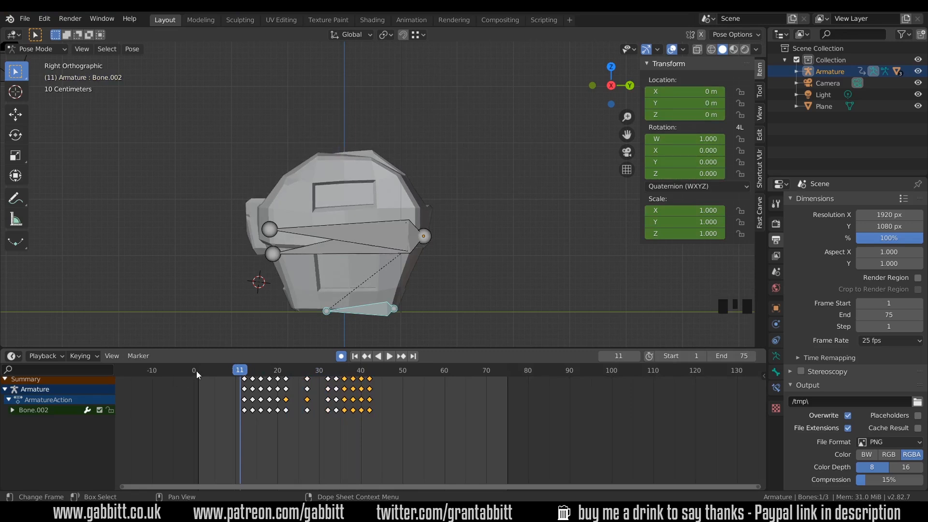
{"action": "key", "text": "space"}
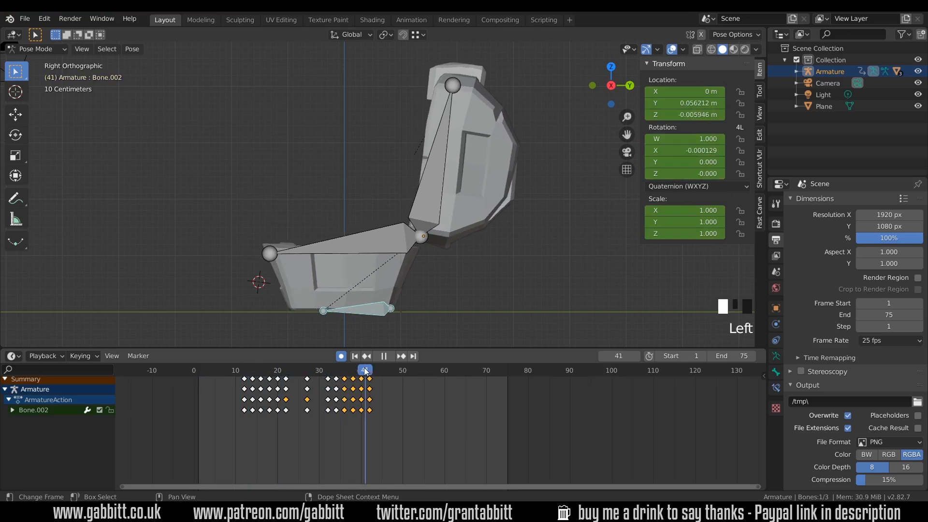
{"action": "left_click", "coordinate": [401, 356]}
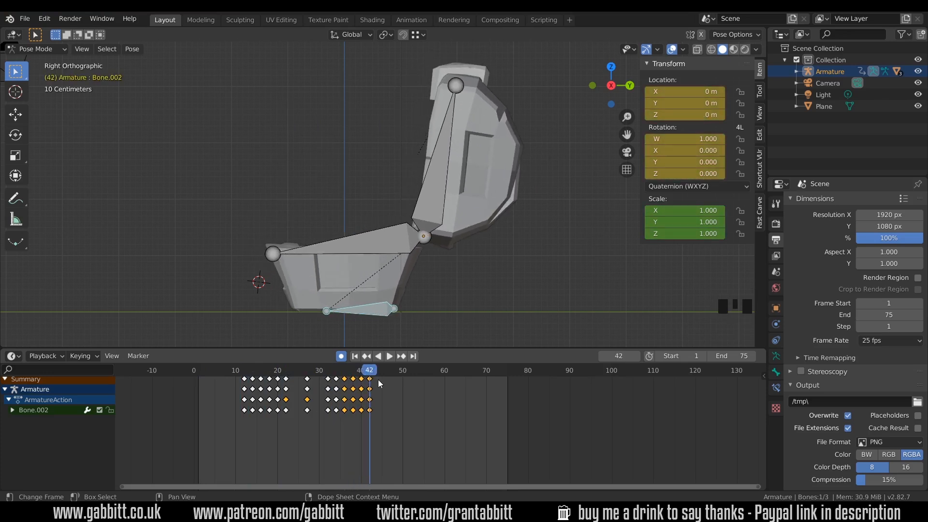
{"action": "mouse_move", "coordinate": [373, 382]}
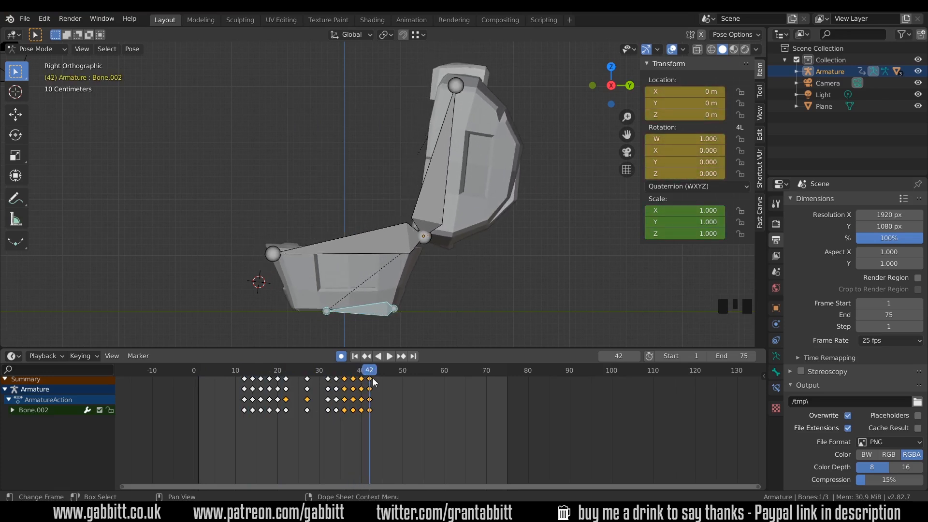
{"action": "key", "text": "g"}
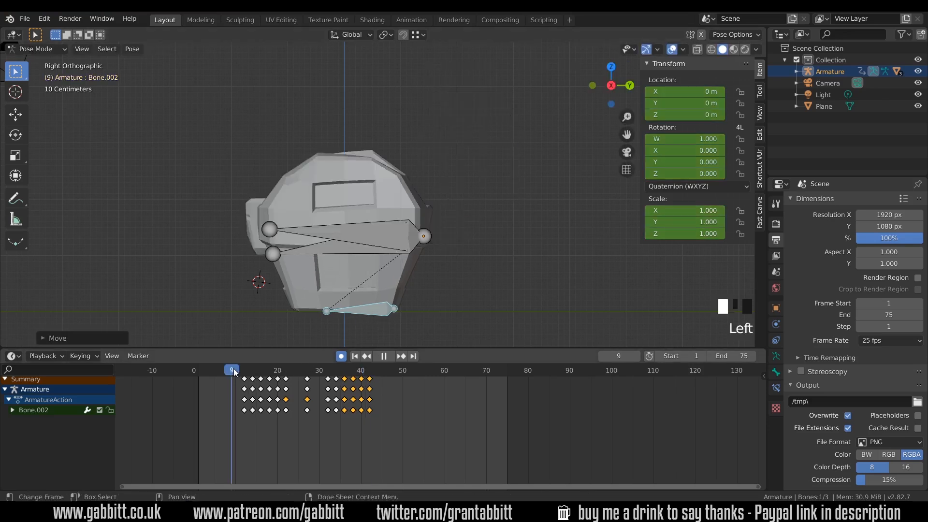
{"action": "key", "text": "space"}
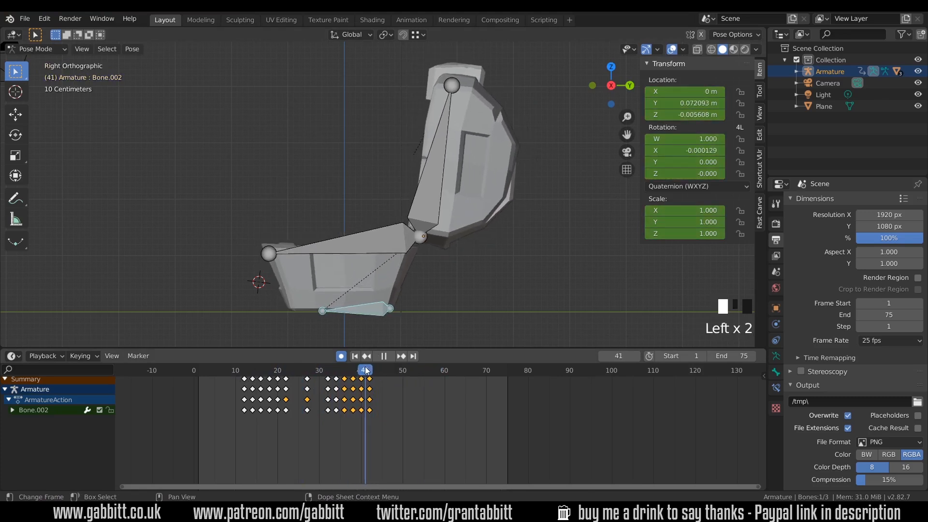
Step: Shift the chest base sideways for a shake and tweak the lid rotation around frames 39–42
{"action": "key", "text": "g"}
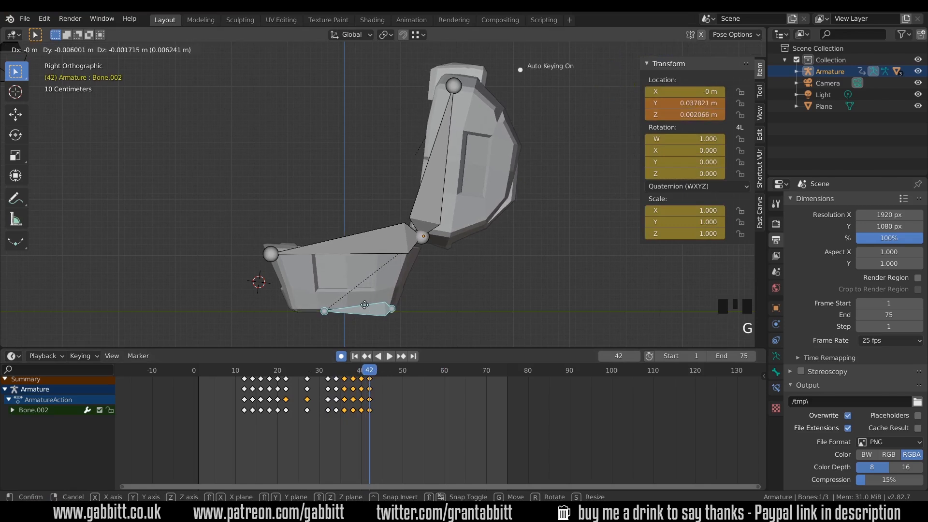
{"action": "key", "text": "space"}
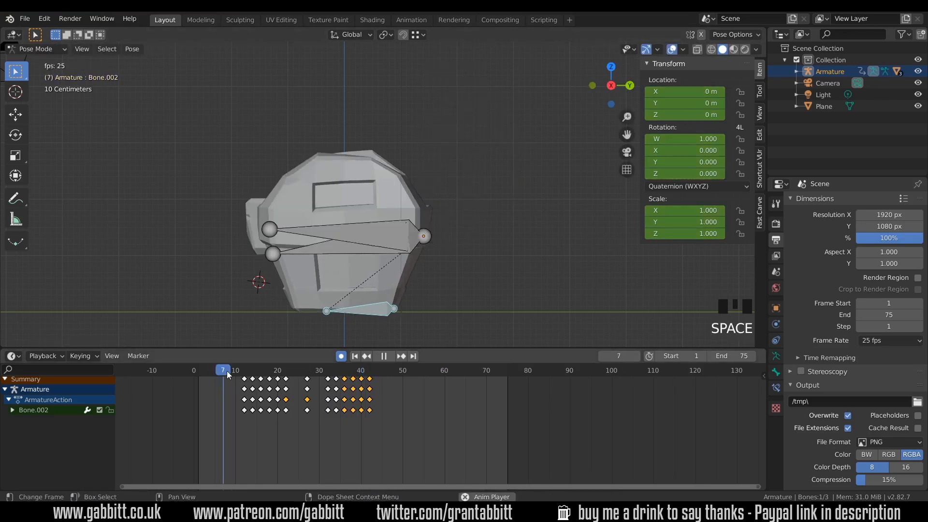
{"action": "left_click", "coordinate": [433, 370]}
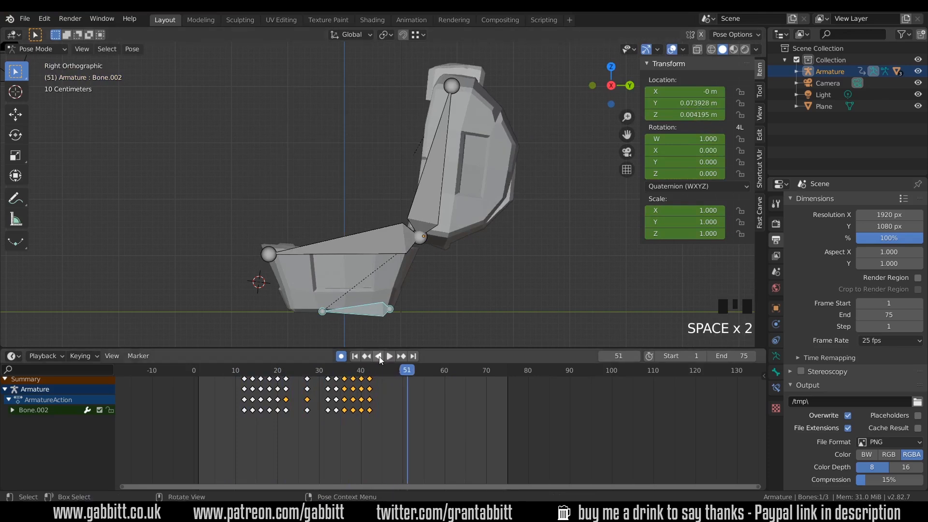
{"action": "left_click", "coordinate": [389, 356]}
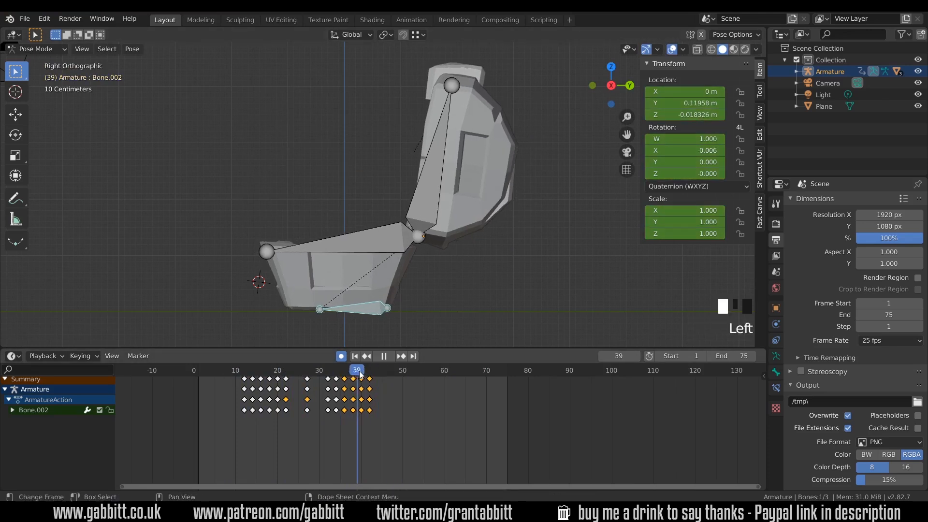
{"action": "left_click", "coordinate": [365, 370]}
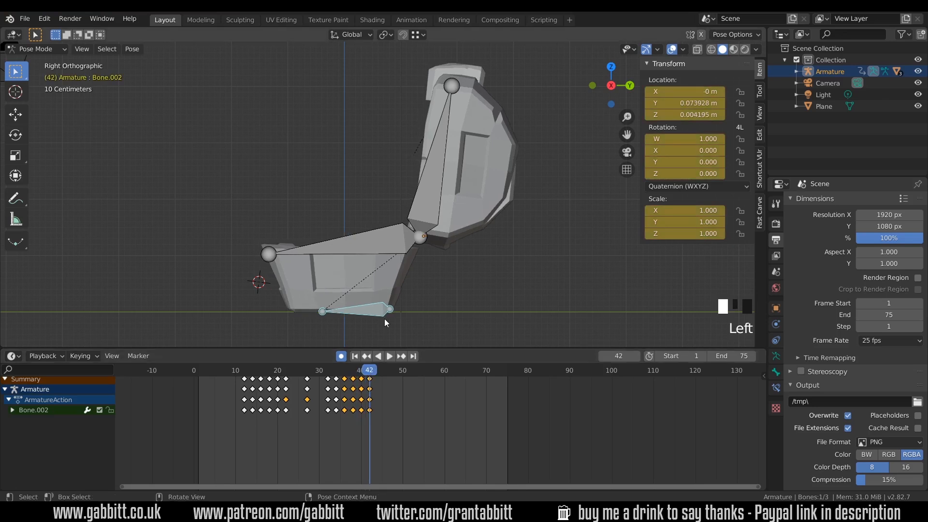
{"action": "key", "text": "g"}
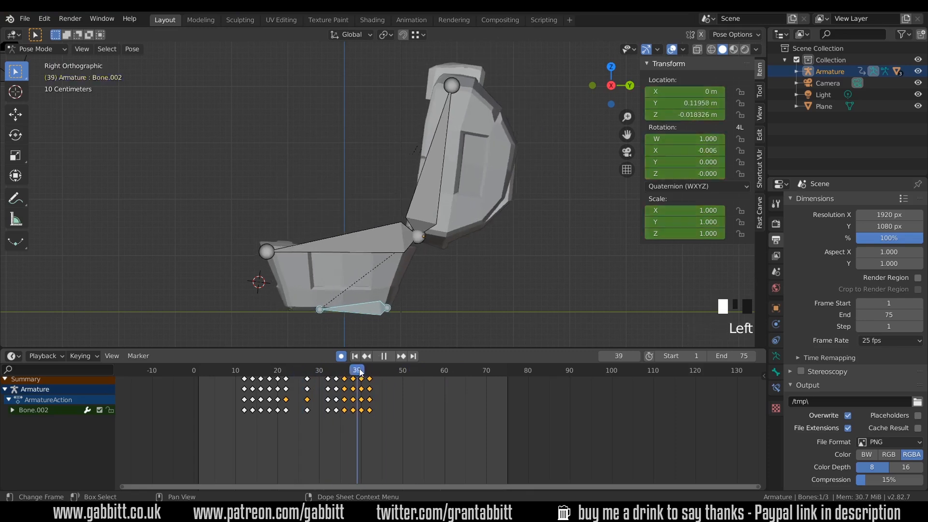
Step: Adjust the lid at frame 40, play back and return to frame 12 near the jump start
{"action": "left_click", "coordinate": [368, 371]}
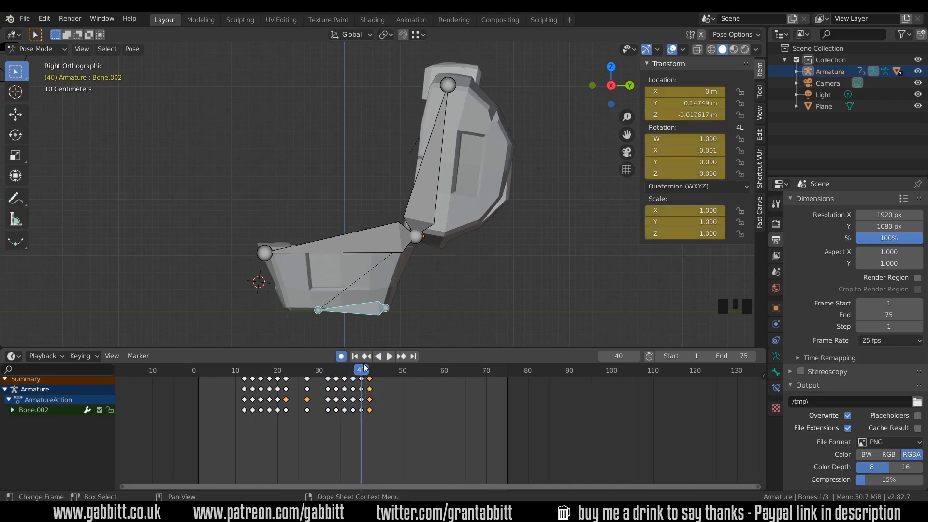
{"action": "key", "text": "g"}
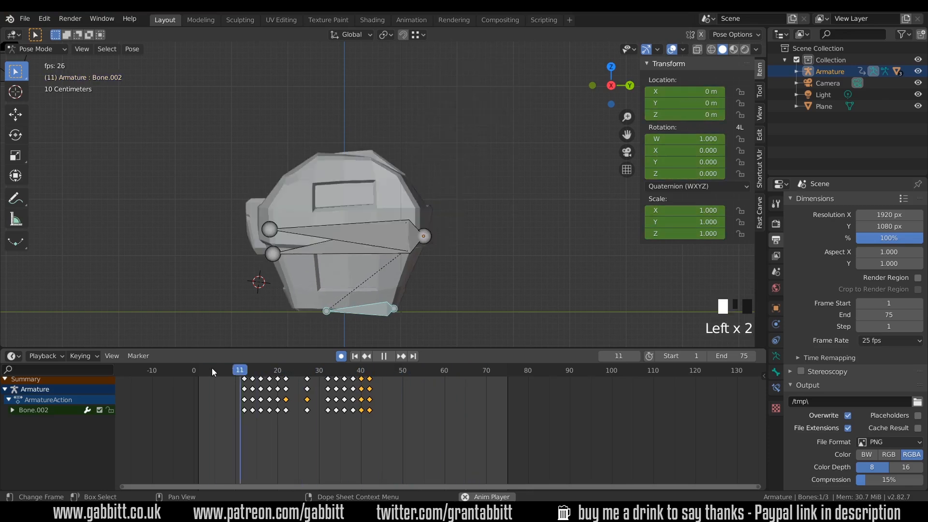
{"action": "key", "text": "space"}
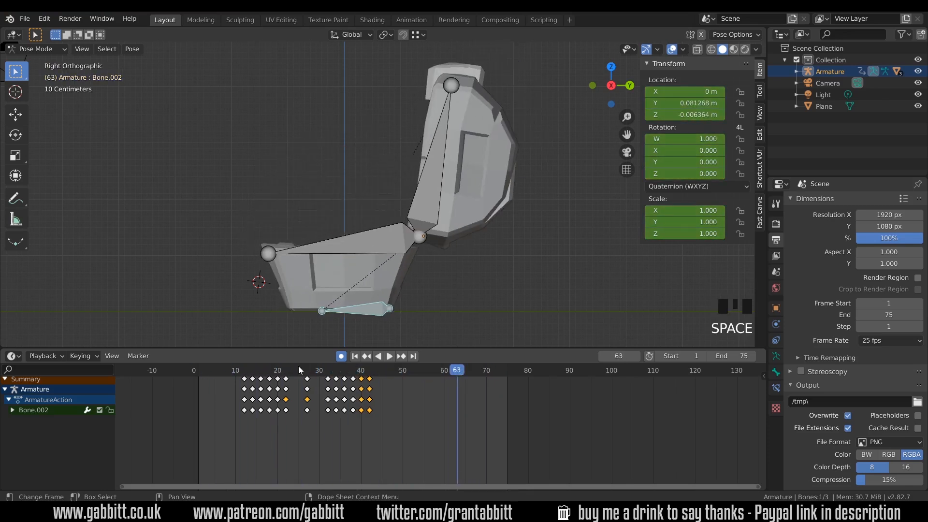
{"action": "left_click", "coordinate": [242, 370]}
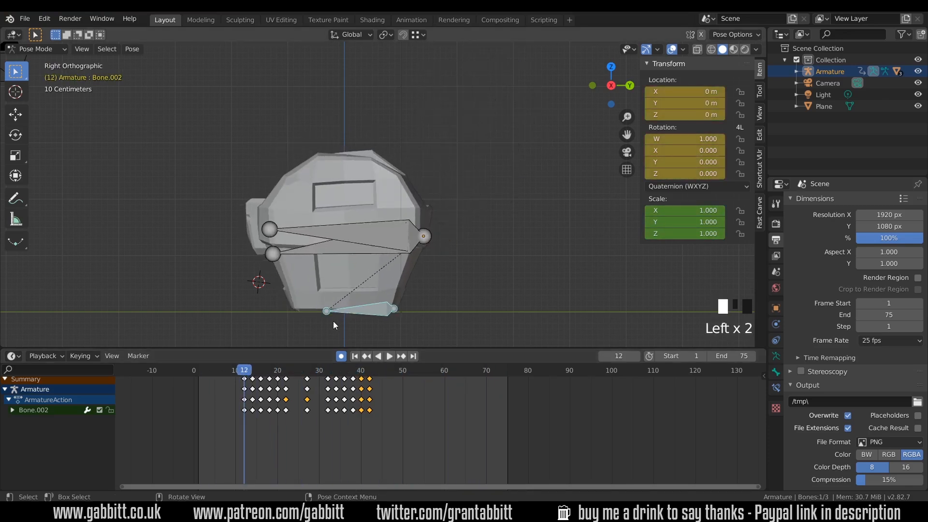
Step: Tilt the chest sideways at frame 14 and frame 41 for a side shake, then play it back
{"action": "key", "text": "space"}
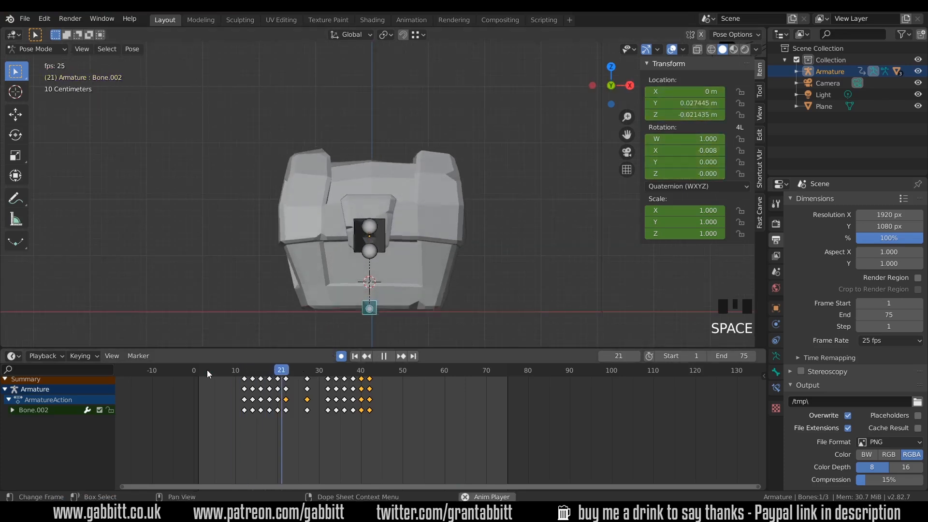
{"action": "key", "text": "space"}
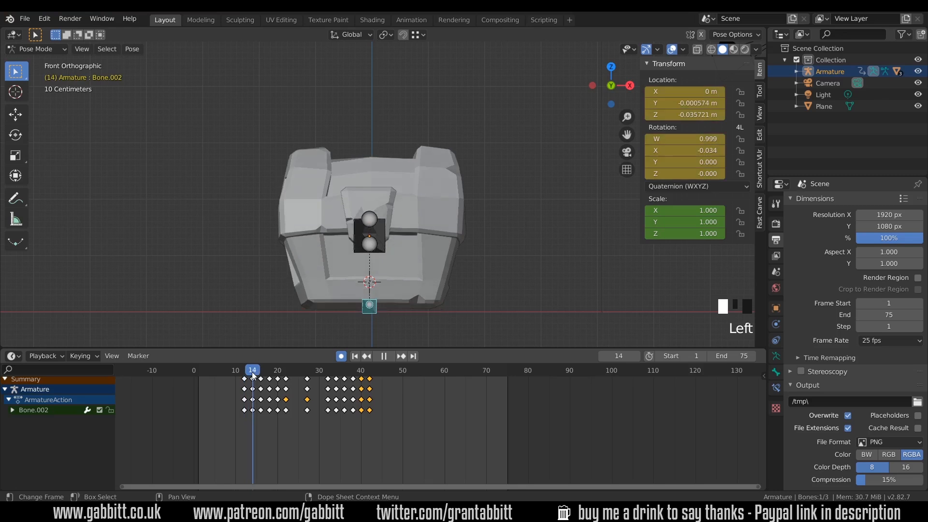
{"action": "key", "text": "r"}
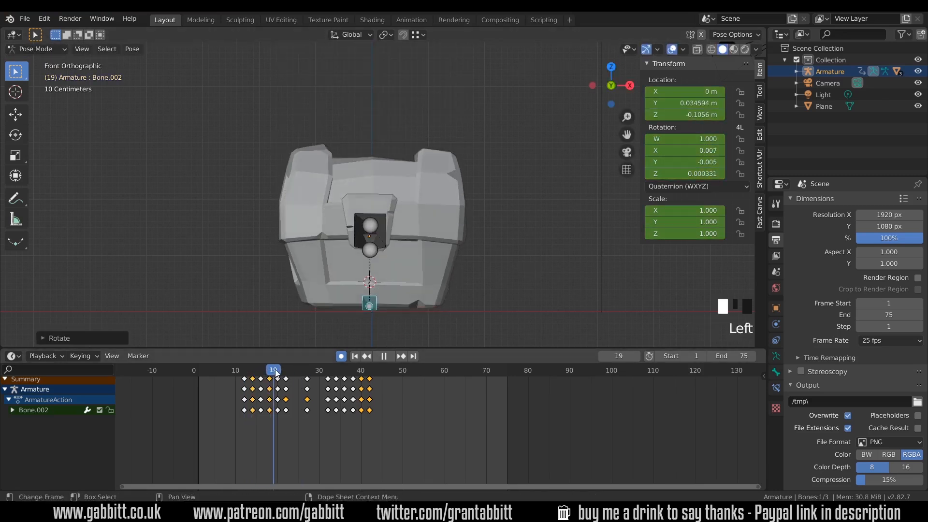
{"action": "left_click", "coordinate": [306, 370]}
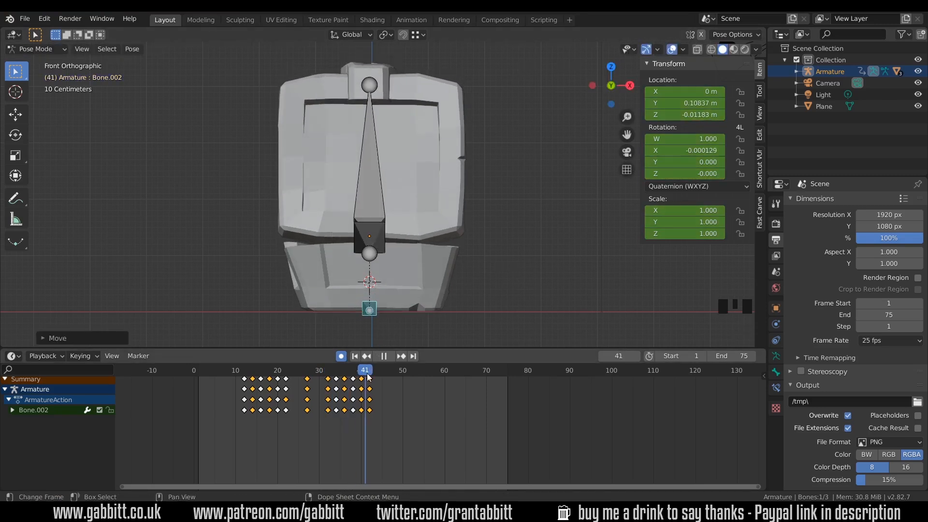
{"action": "key", "text": "space"}
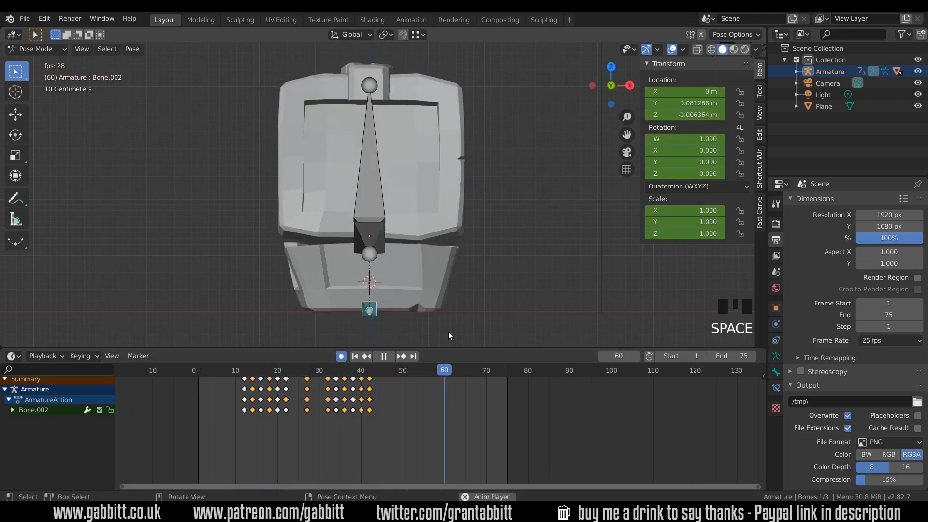
{"action": "scroll", "scroll_direction": "down", "scroll_amount": 3}
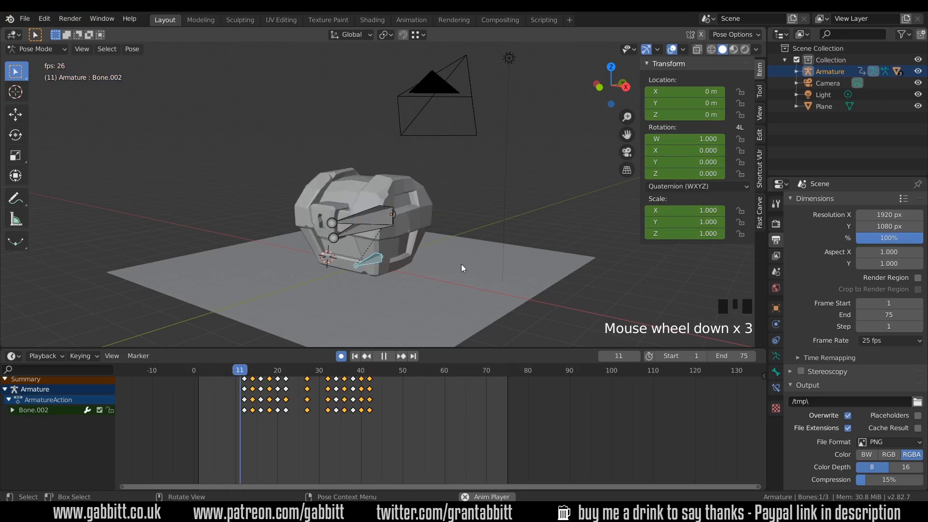
Step: Lift the chest higher at frame 27, the jump's peak, review playback and leave pose mode
{"action": "left_click", "coordinate": [373, 370]}
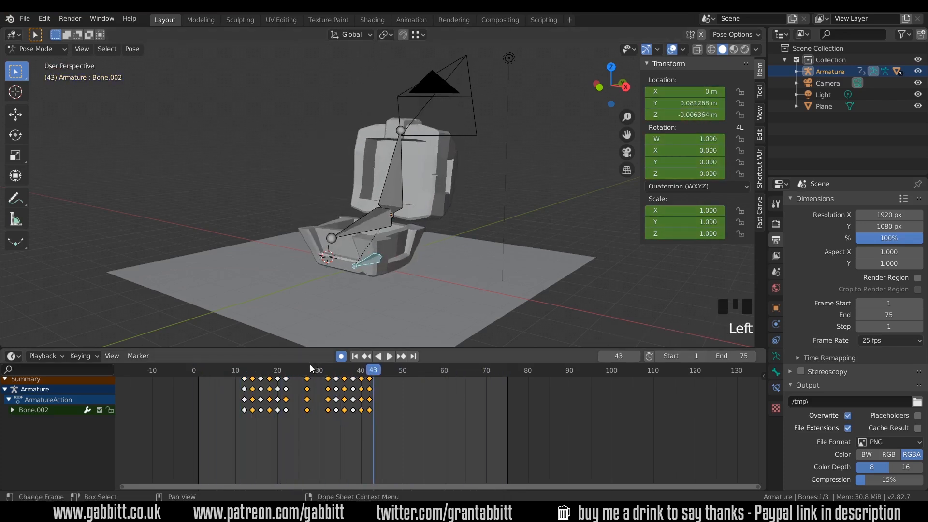
{"action": "left_click", "coordinate": [307, 370]}
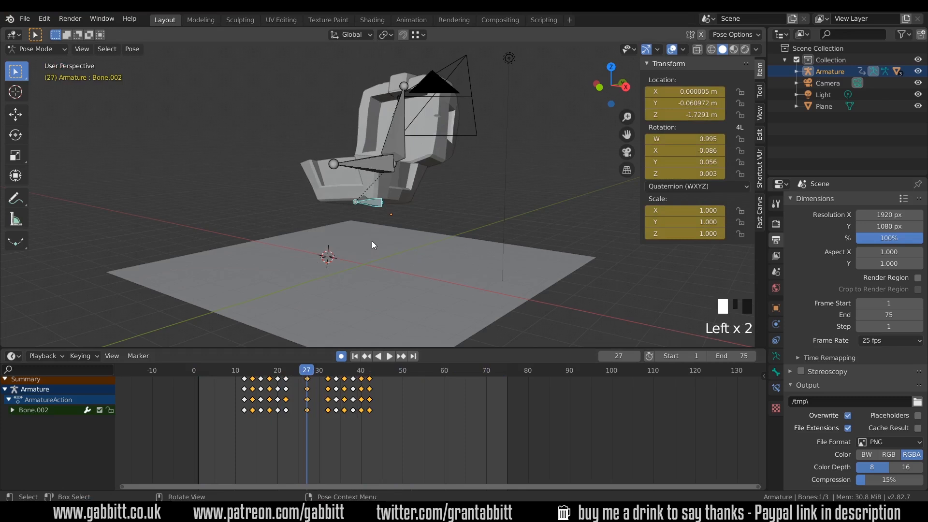
{"action": "key", "text": "g"}
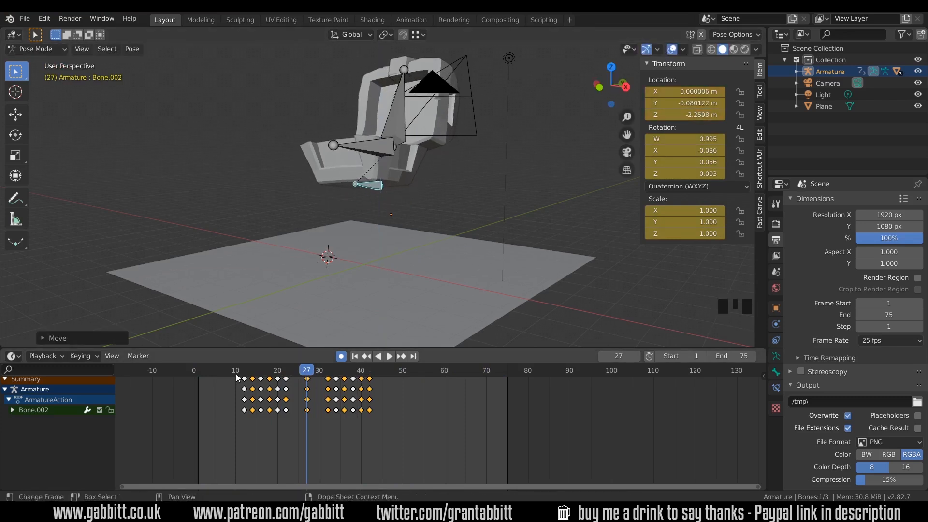
{"action": "key", "text": "space"}
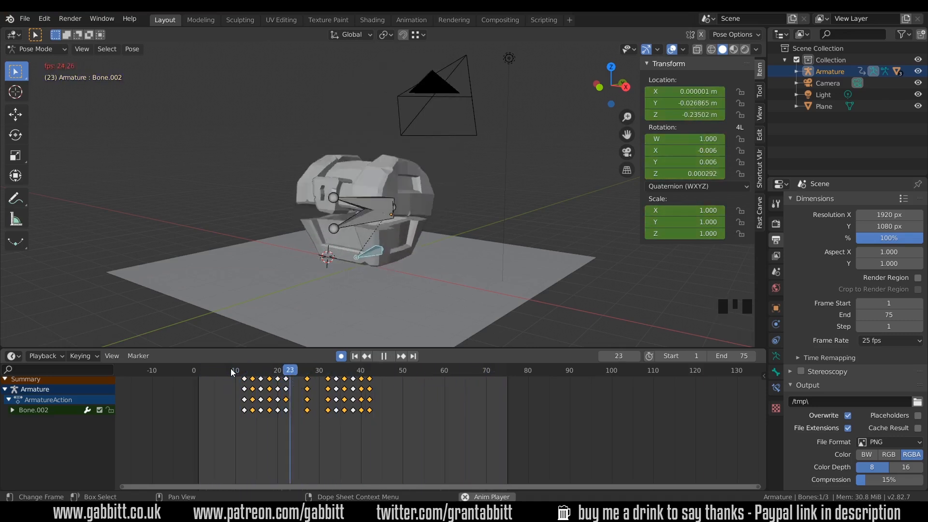
{"action": "key", "text": "space"}
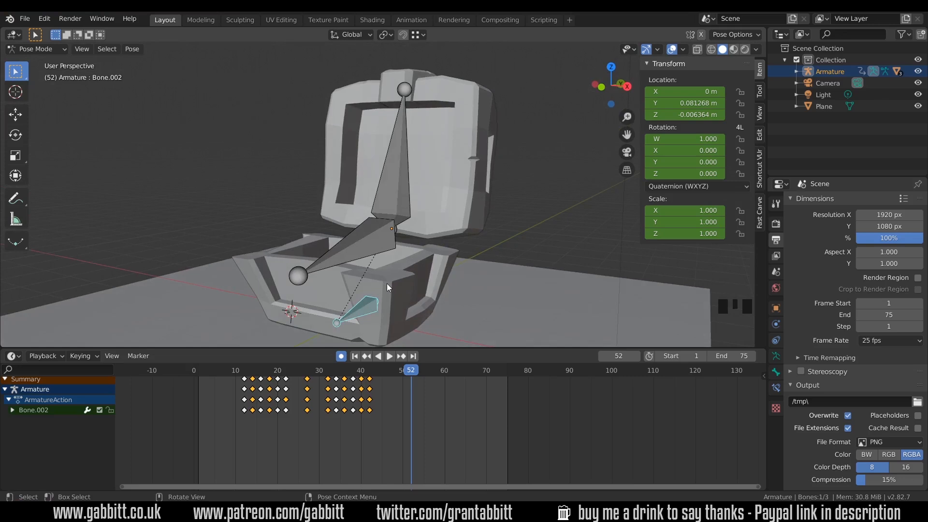
{"action": "key", "text": "ctrl+tab"}
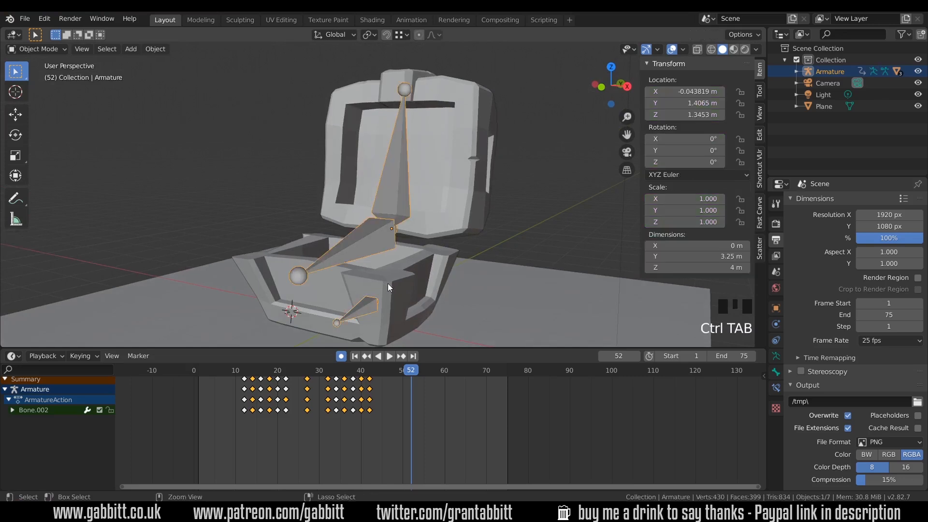
Step: Edit the chest base mesh in edge select, isolated in local view for rim loop picking
{"action": "left_click", "coordinate": [385, 279]}
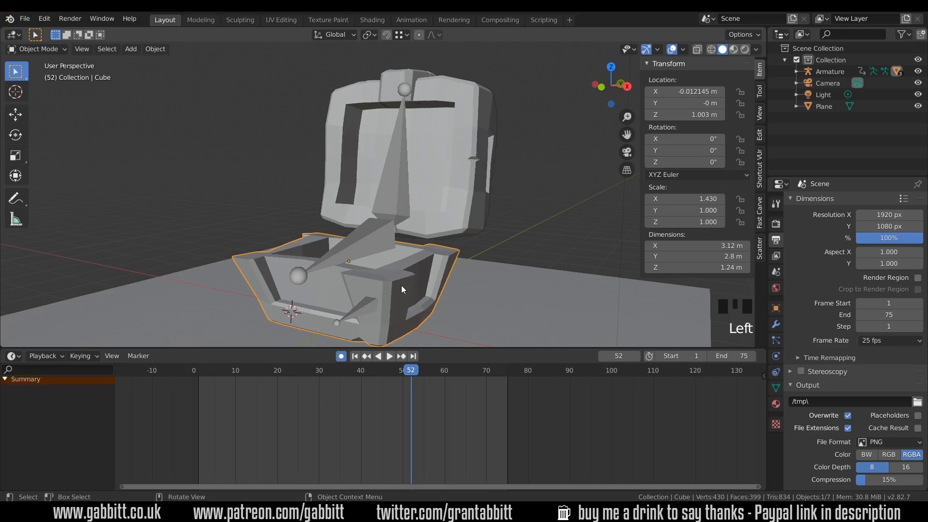
{"action": "key", "text": "Tab"}
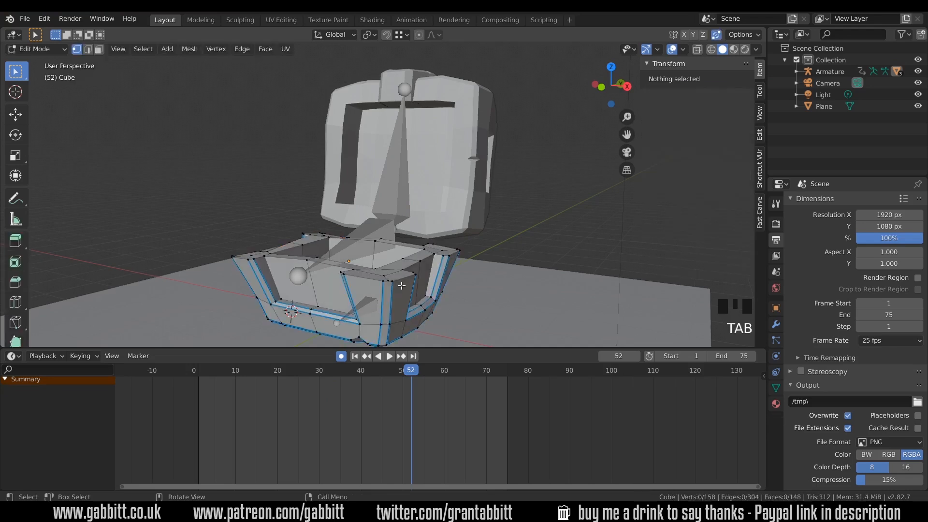
{"action": "mouse_move", "coordinate": [374, 281]}
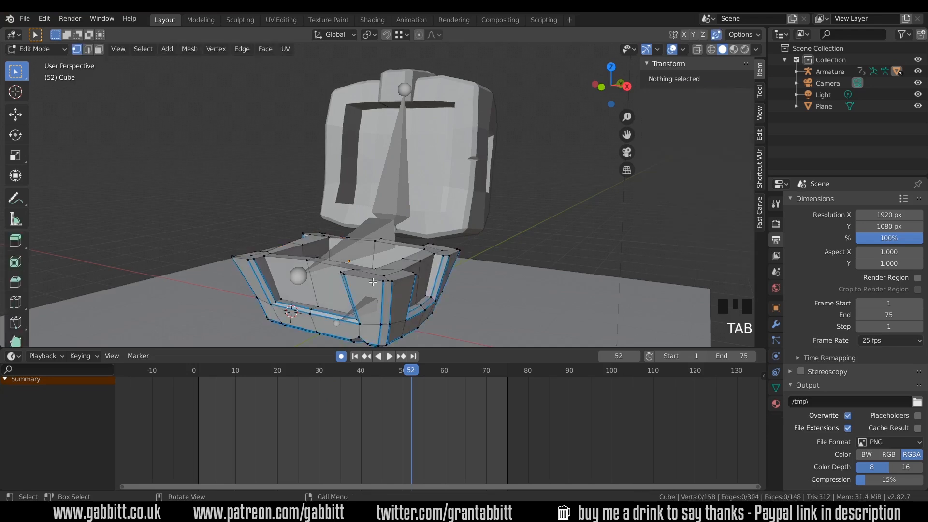
{"action": "left_click", "coordinate": [374, 278]}
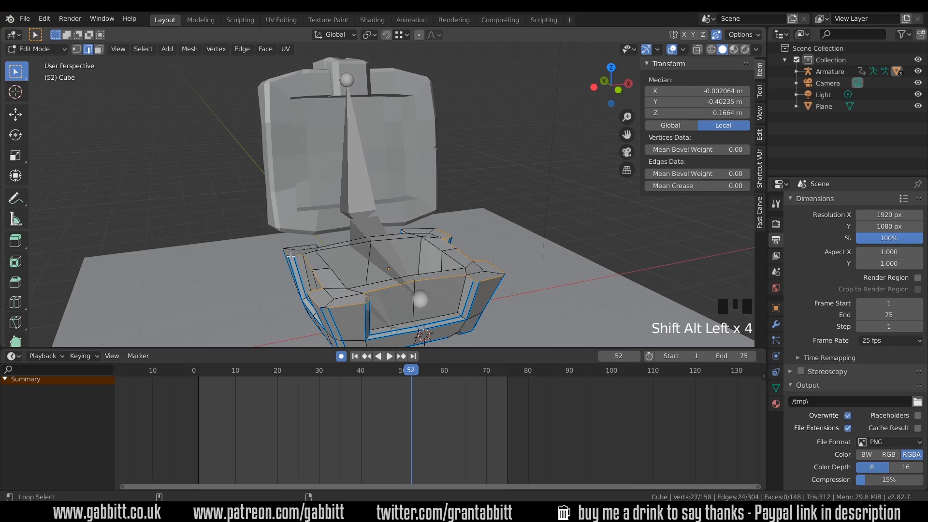
{"action": "key", "text": "numpad_slash"}
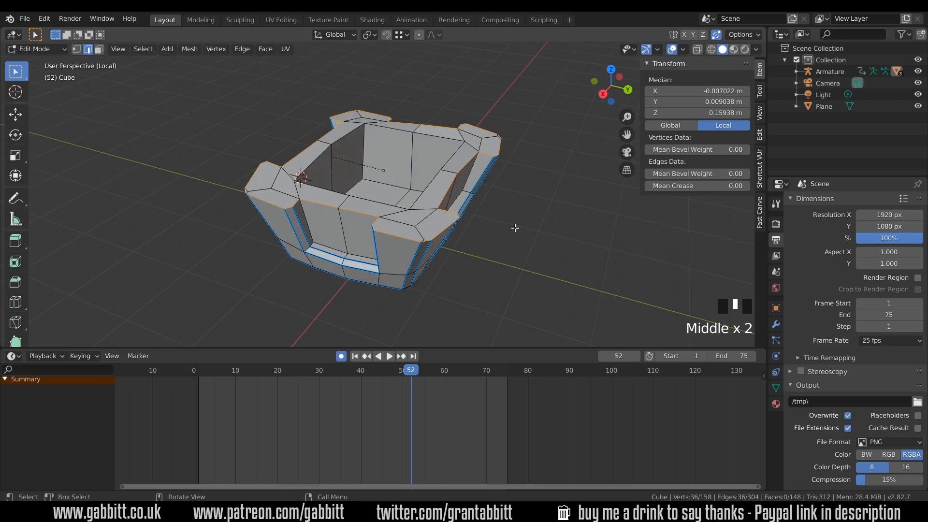
Step: Bevel the selected rim edges with Ctrl+B and check a rim corner point
{"action": "key", "text": "ctrl+b"}
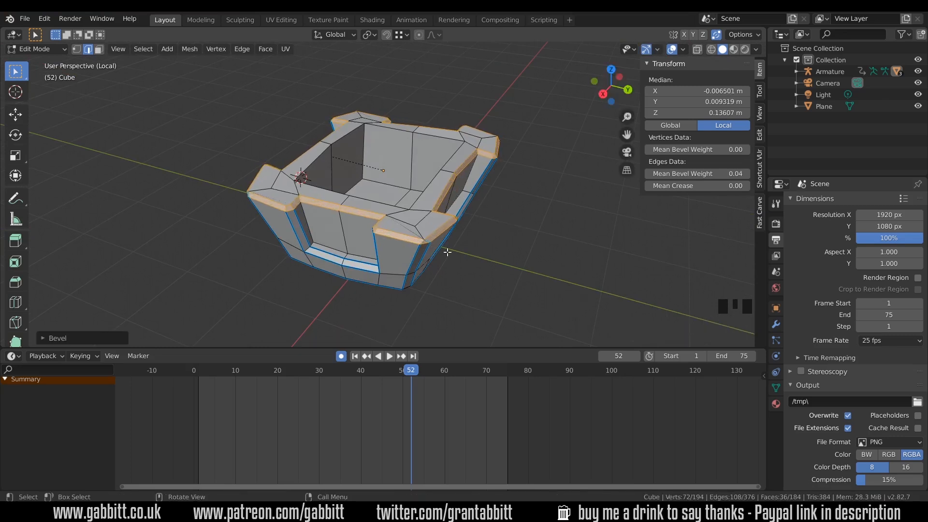
{"action": "scroll", "scroll_direction": "up", "scroll_amount": 3}
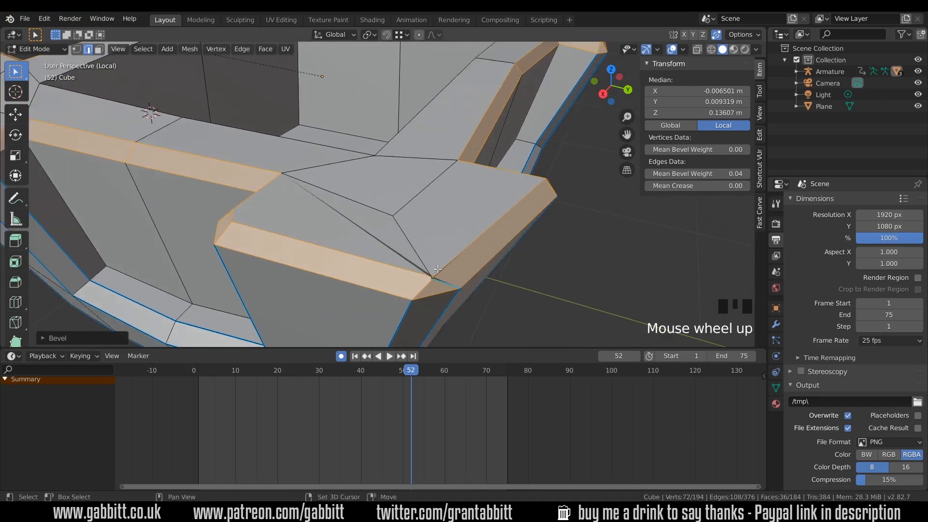
{"action": "left_click", "coordinate": [426, 262]}
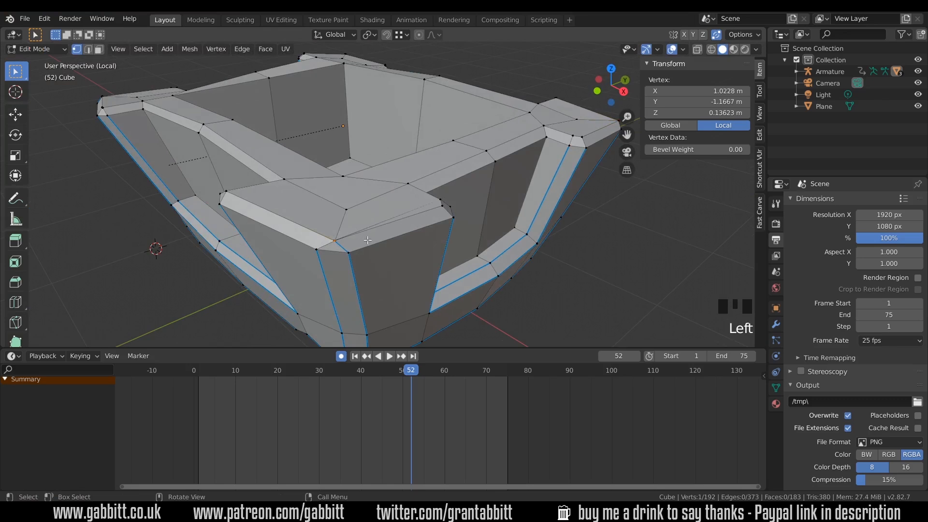
{"action": "key", "text": "alt+m"}
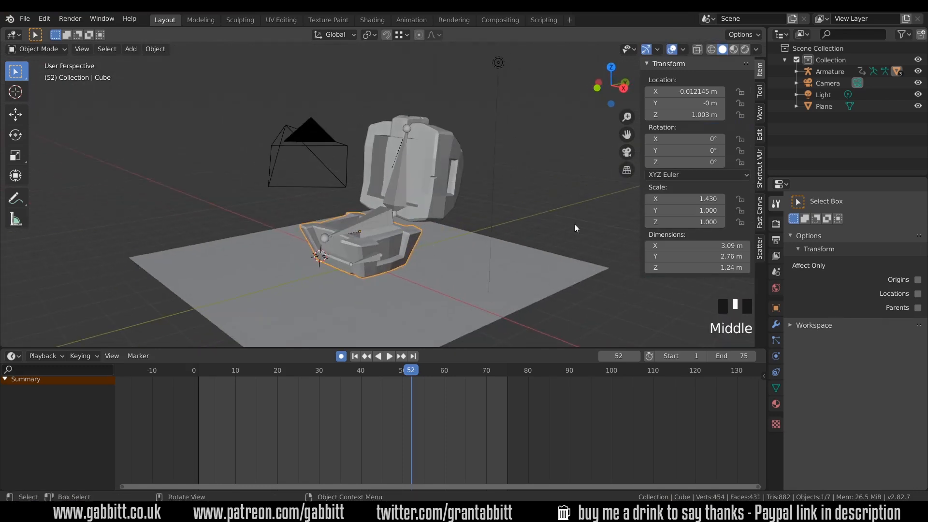
Step: Play the finished bevelled chest animation once and stop
{"action": "key", "text": "space"}
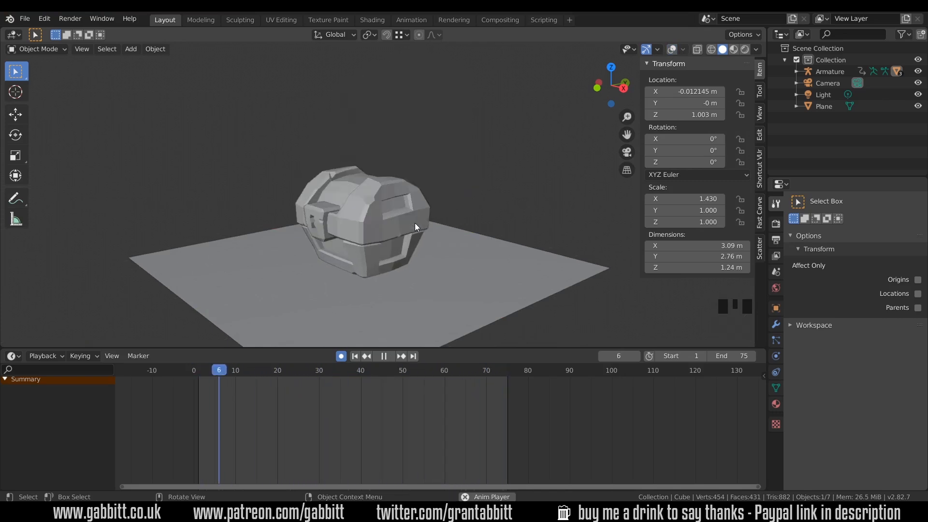
{"action": "key", "text": "space"}
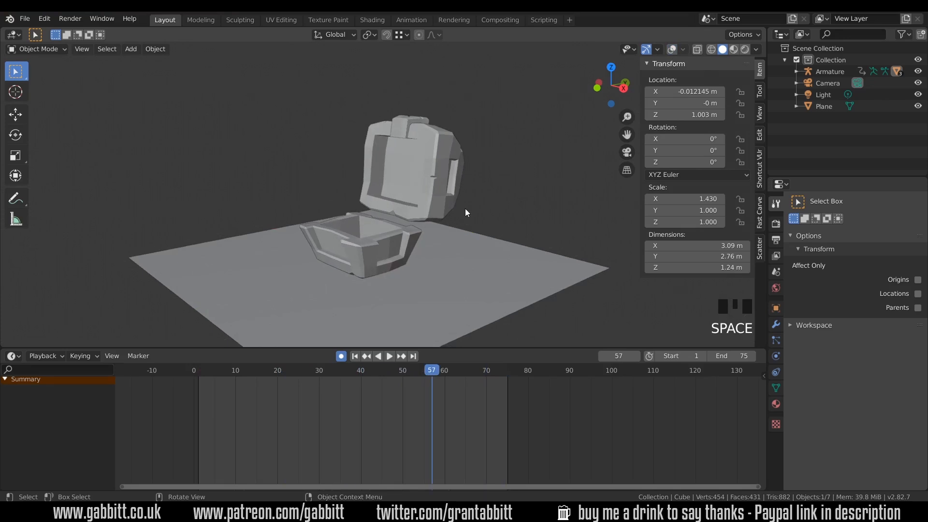